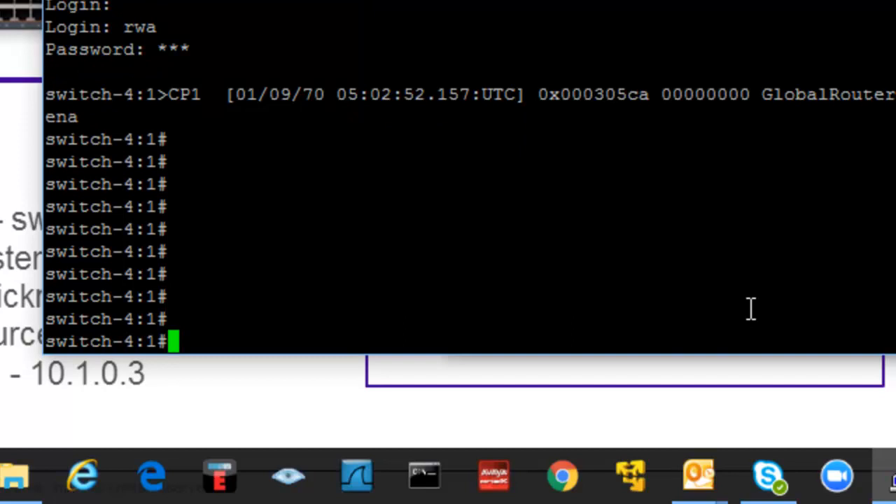
Run 'sho isis lsdb' at the switch-4 prompt to list the IS-IS link-state database.
type("sho")
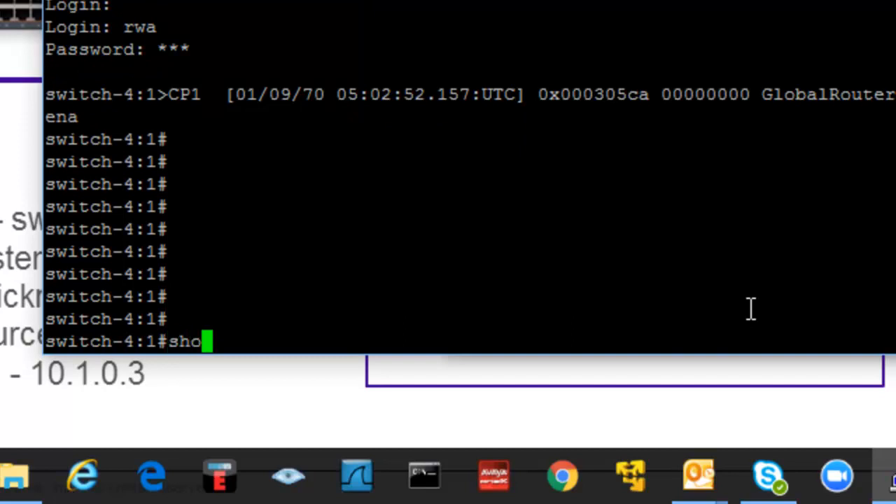
type("isis")
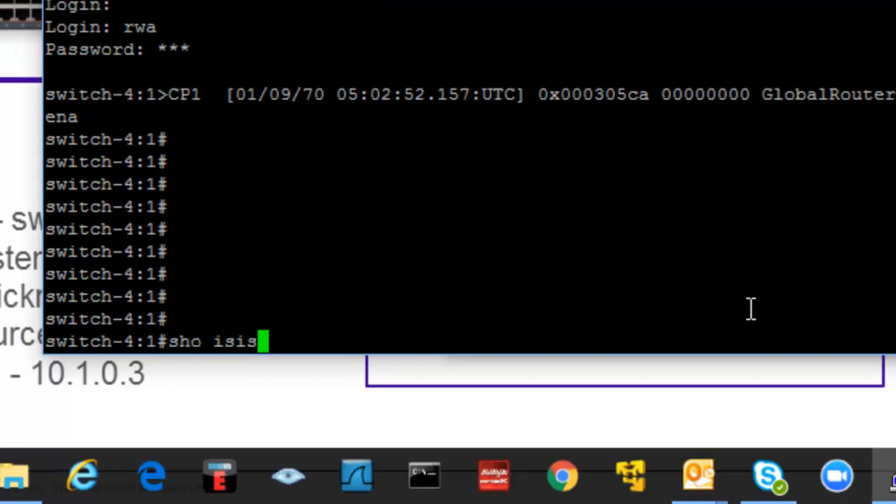
type("lsdb")
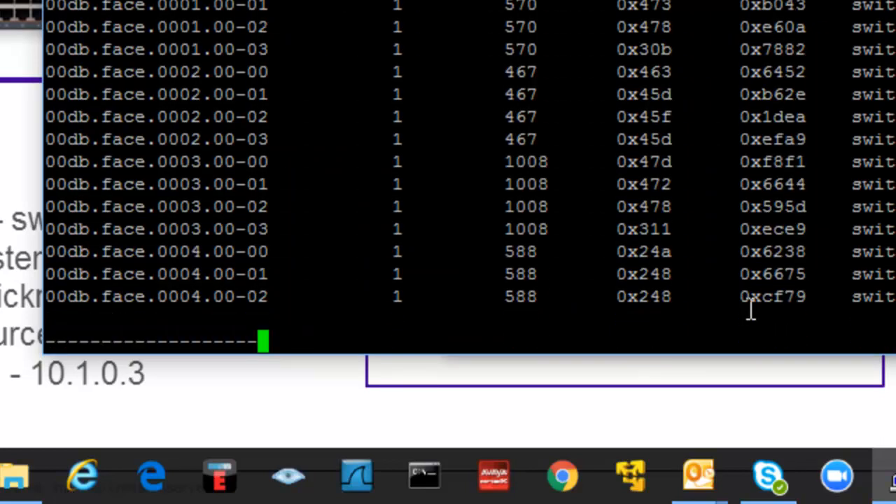
Finish the LSDB listing to show all 15 Level-1 LSPs for switch-1 through switch-4.
key("space")
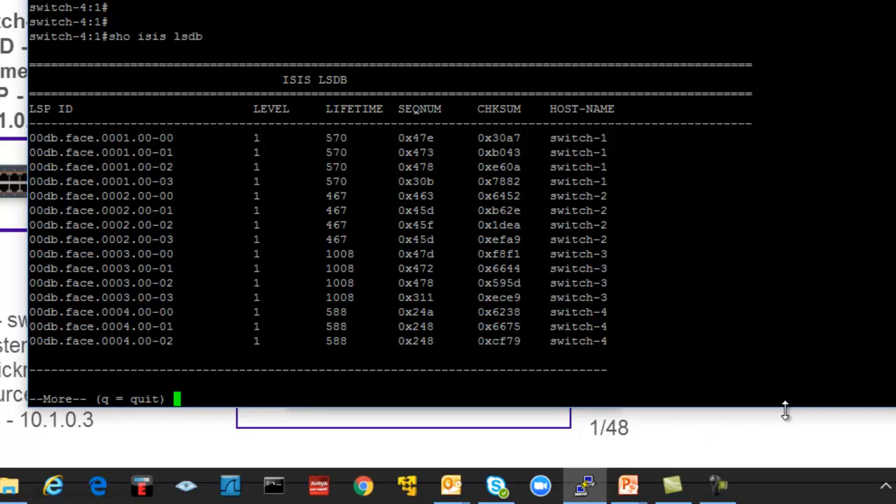
mouse_move(129, 210)
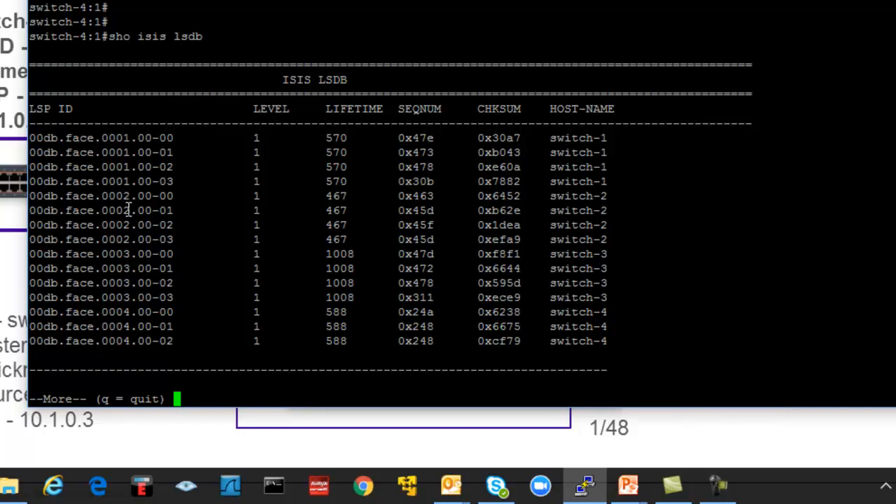
mouse_move(205, 270)
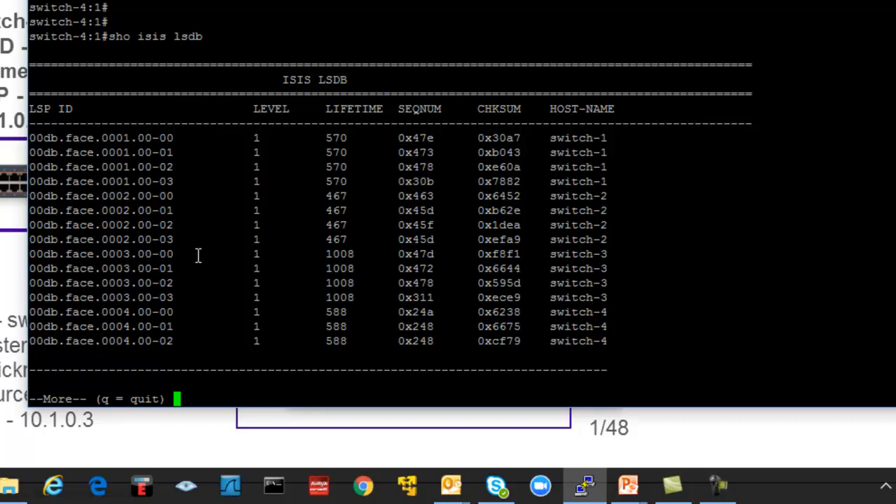
mouse_move(599, 336)
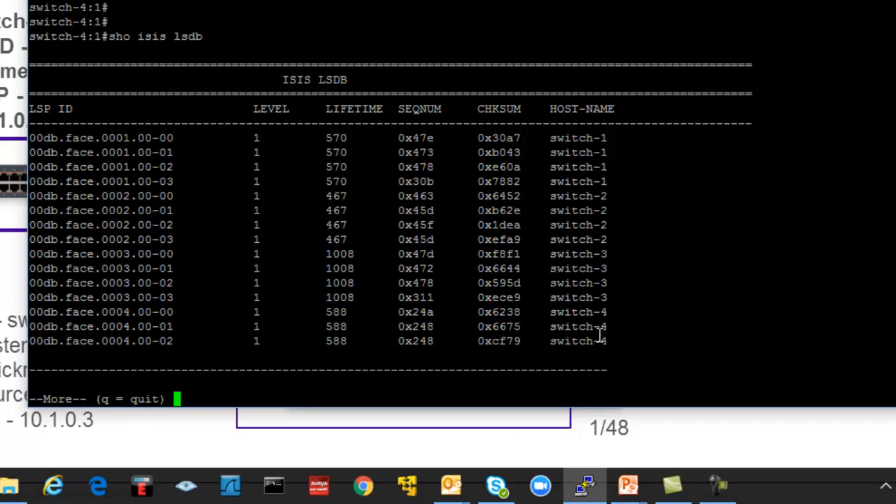
mouse_move(616, 133)
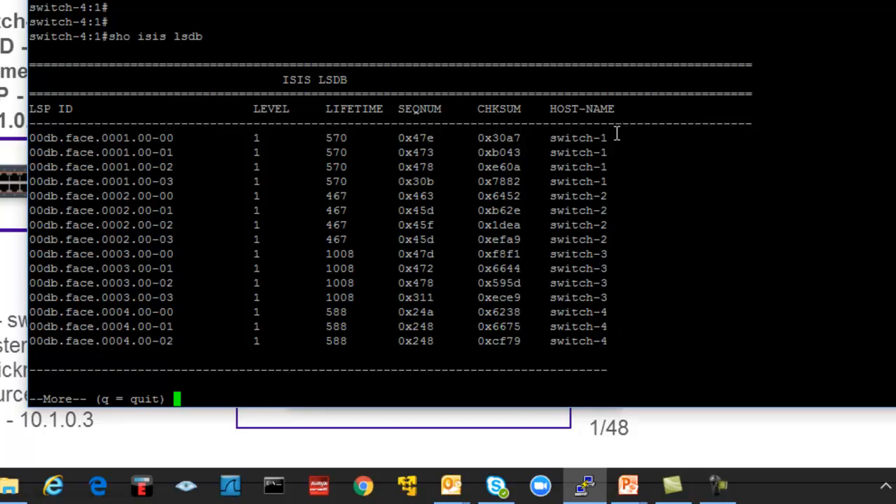
mouse_move(615, 290)
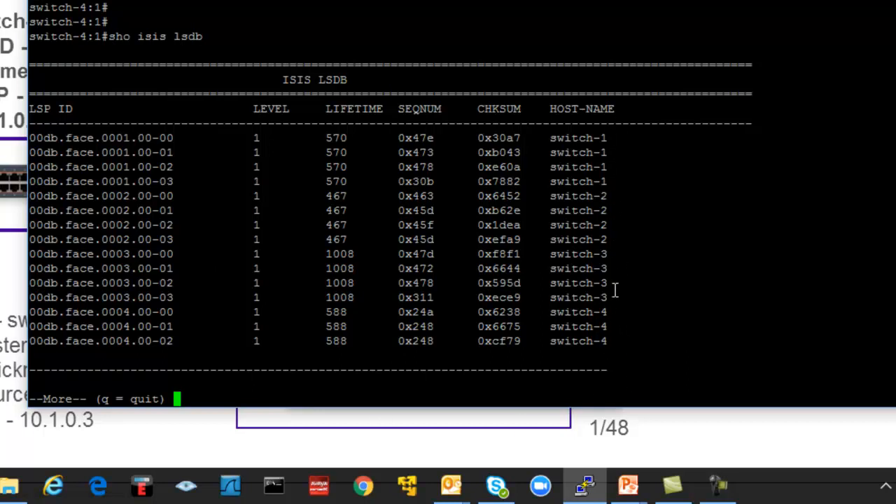
mouse_move(625, 139)
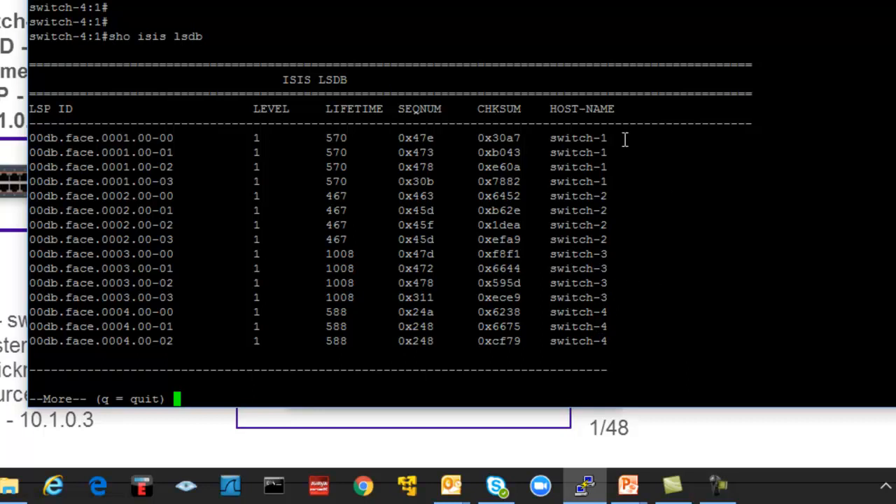
mouse_move(703, 314)
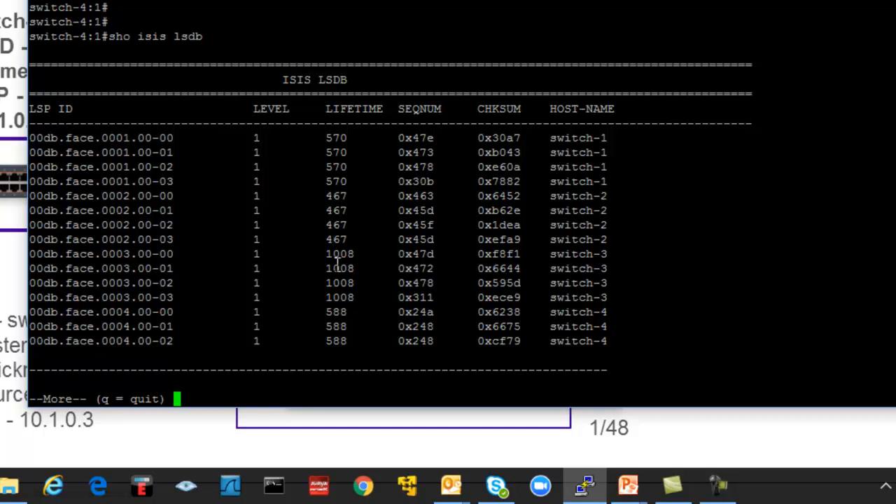
mouse_move(187, 297)
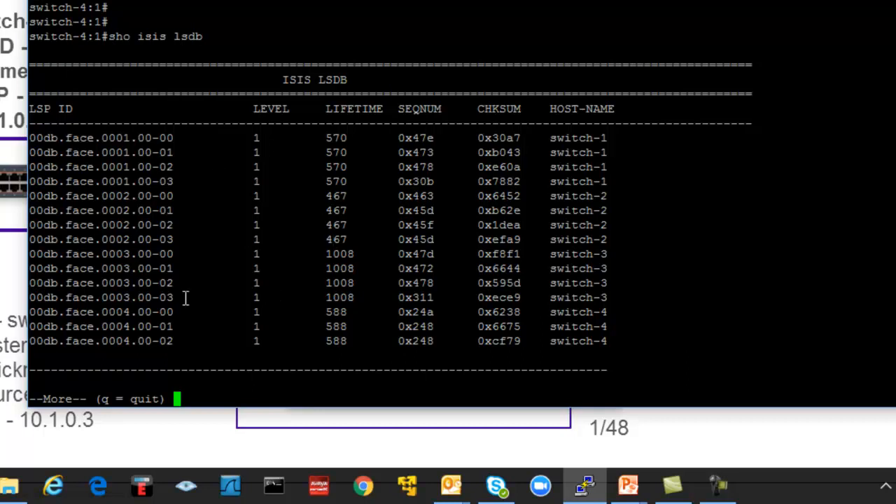
mouse_move(208, 226)
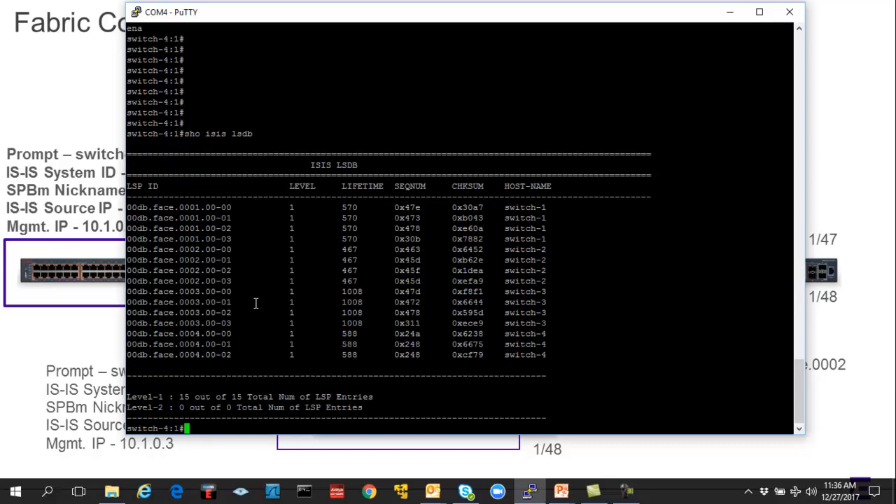
Run 'sho isis lsdb det' to display switch-1's area address 10.01 and extended IS reachability.
type("sho")
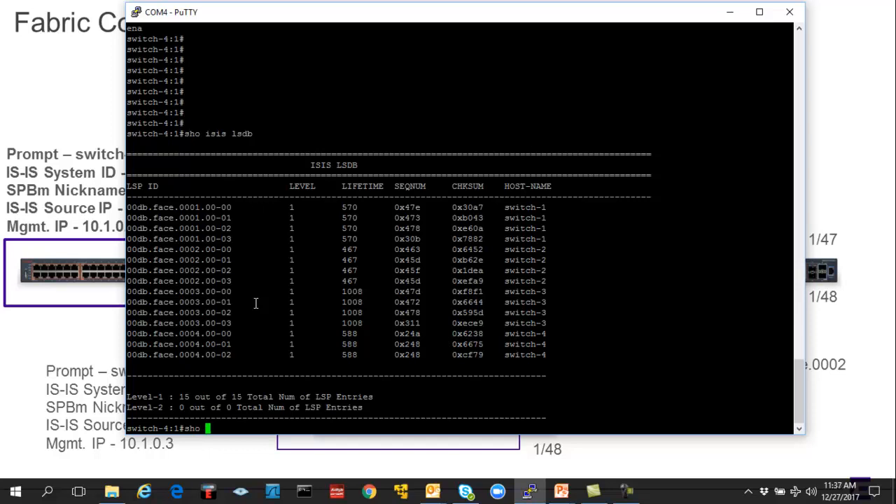
type("isis")
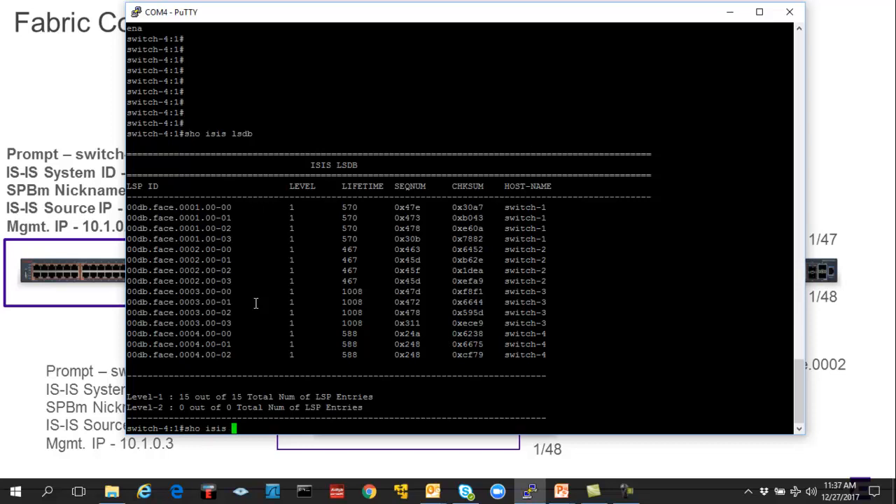
type("lsdb")
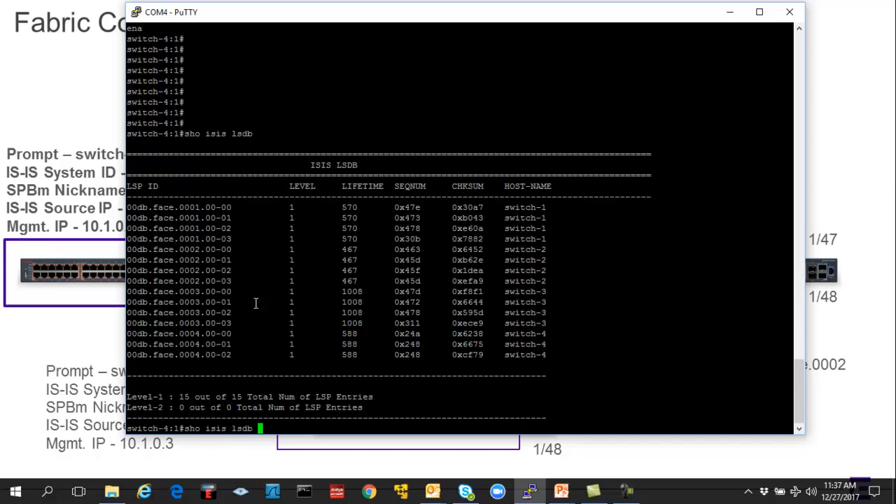
type("det")
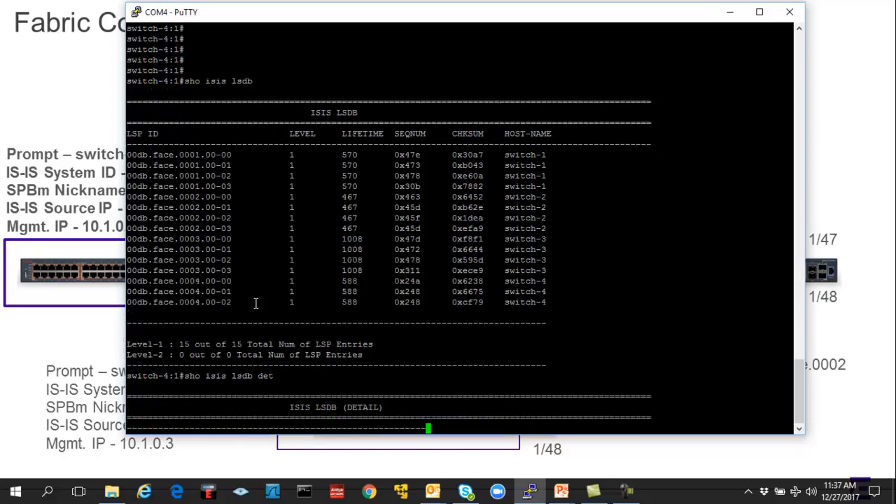
key("enter")
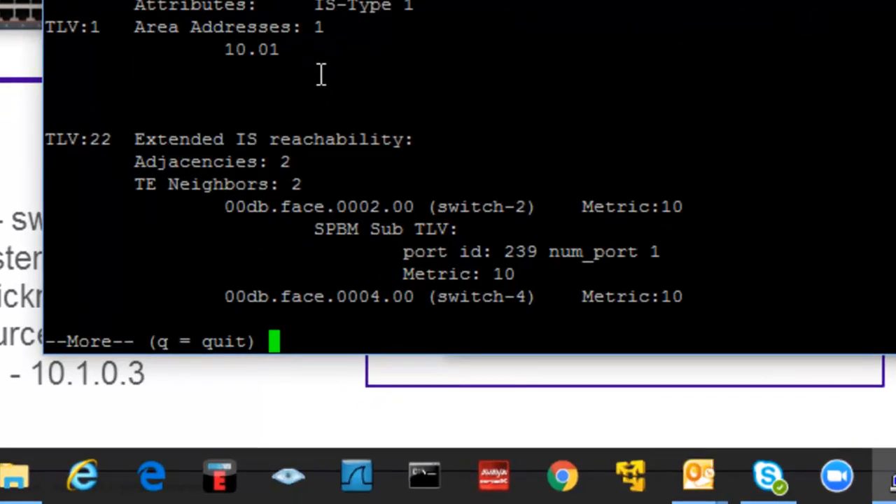
Page switch-1's detailed LSP to its TLV 22 entries toward switch-4 and TLV 129 SPBM, marking the 00-00 LSP ID.
key("space")
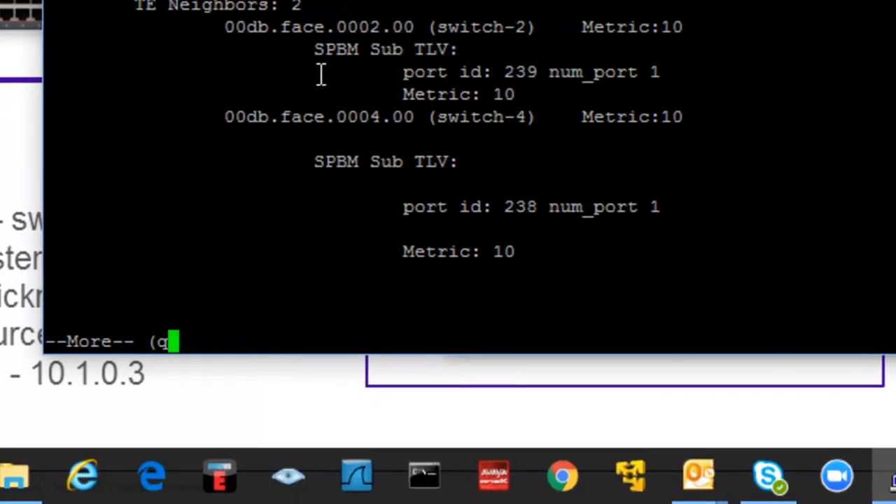
key("space")
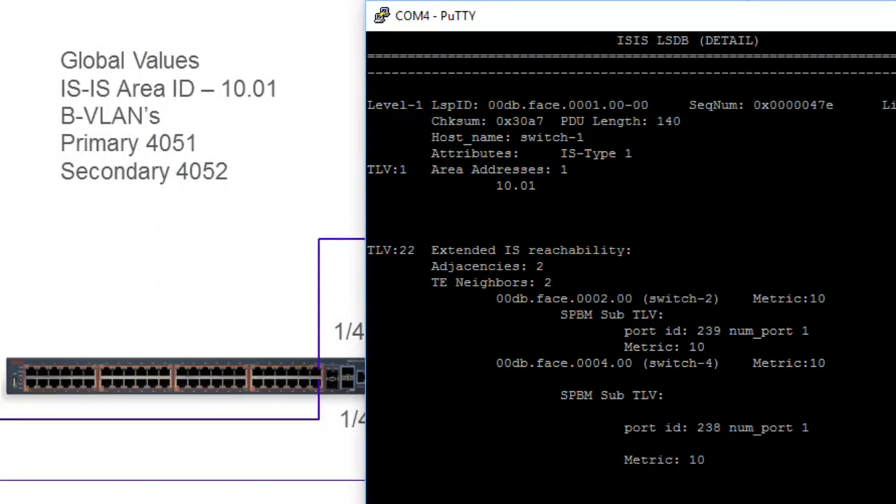
mouse_move(636, 138)
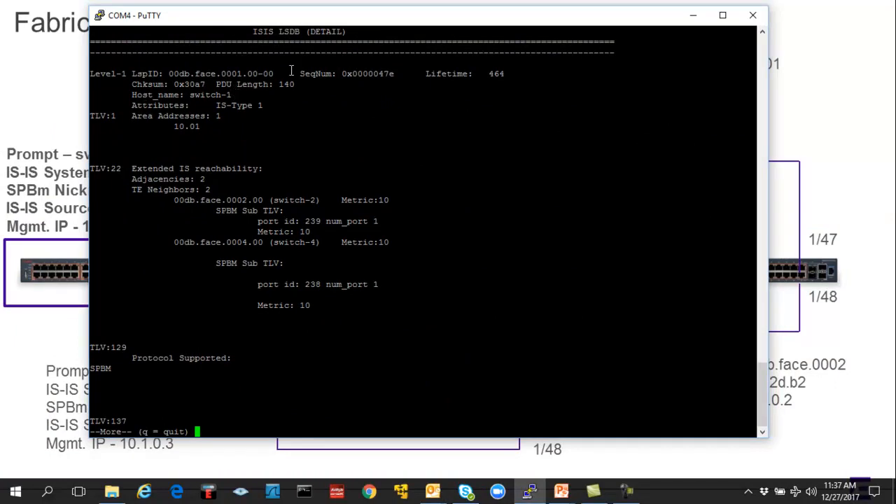
double_click(223, 73)
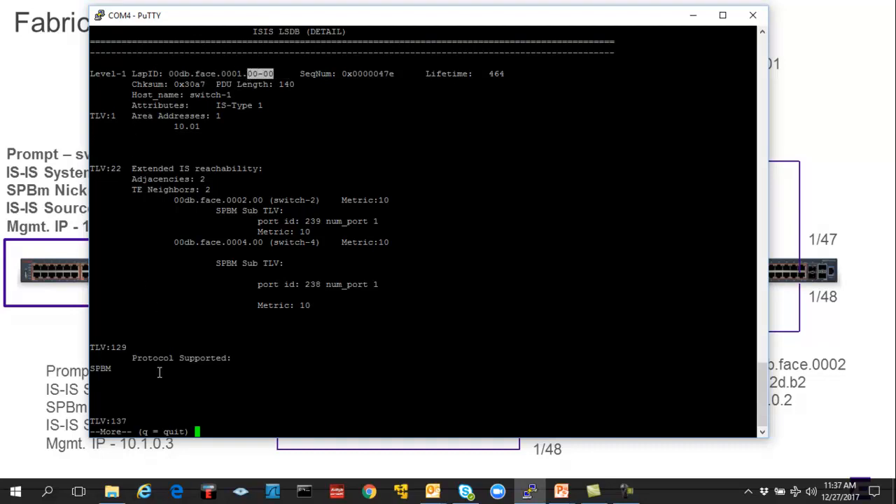
mouse_move(403, 157)
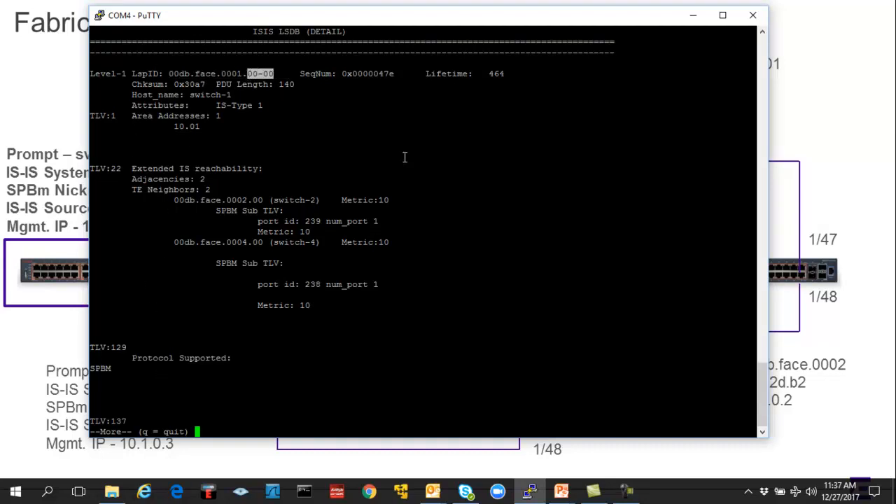
mouse_move(178, 142)
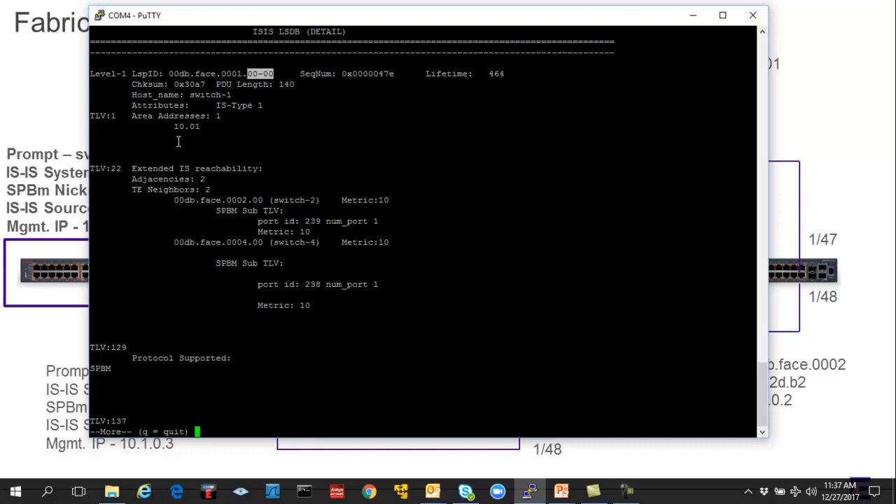
mouse_move(98, 196)
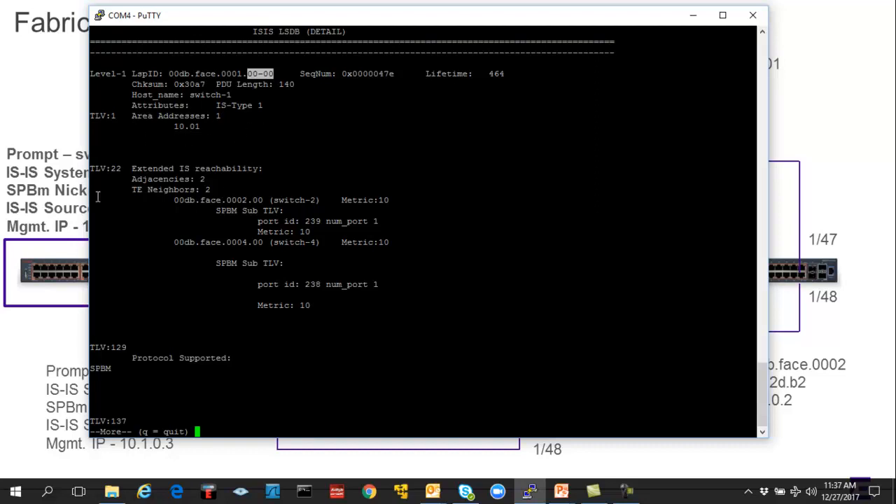
mouse_move(336, 244)
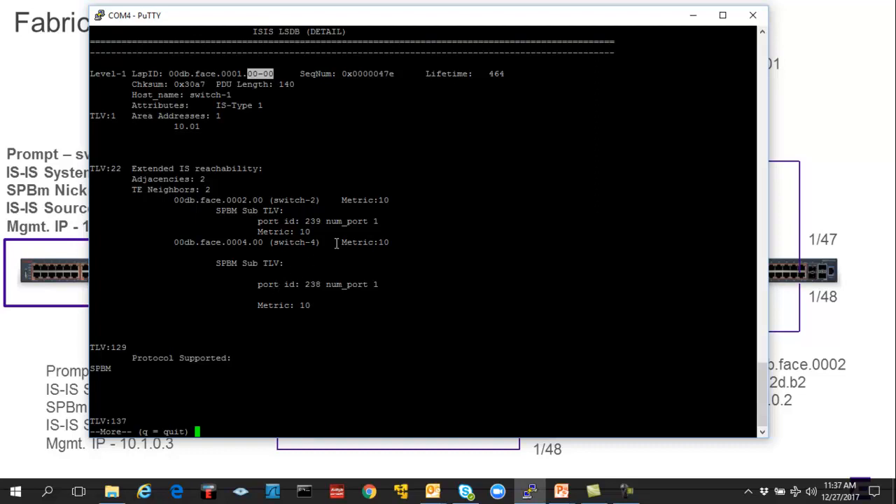
mouse_move(309, 231)
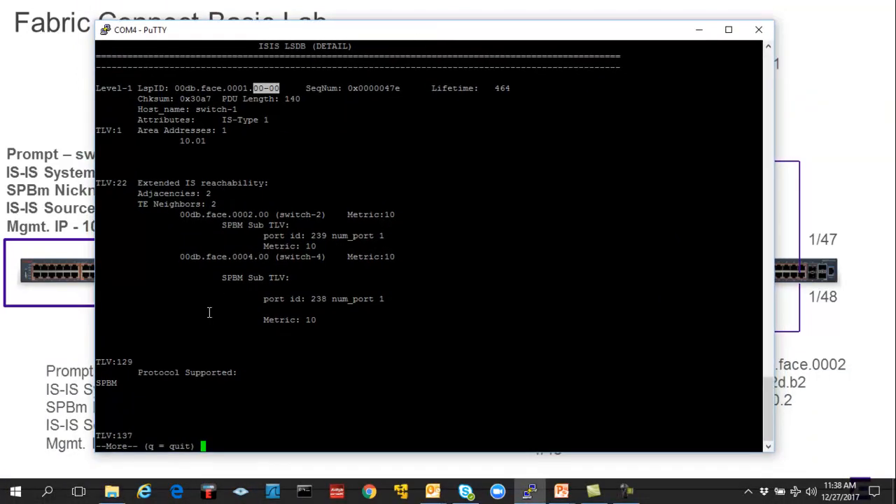
mouse_move(442, 357)
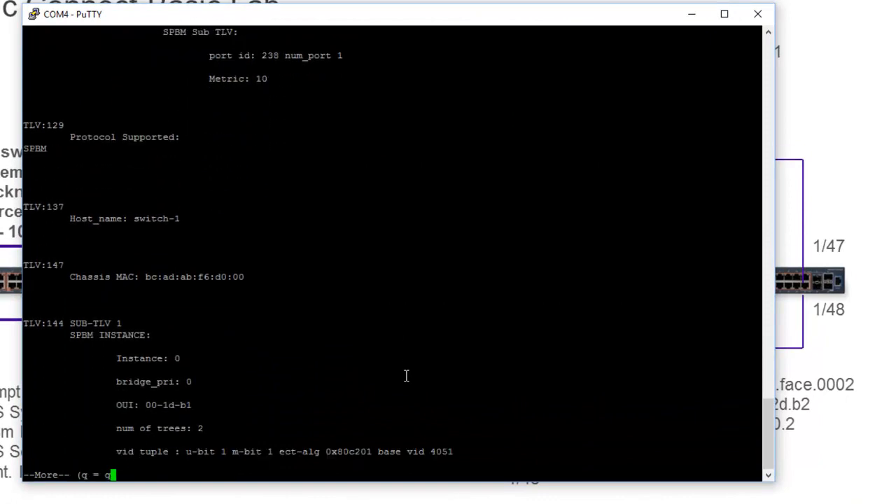
Page through switch-1's 00-01 fragment and TLV 144 ISID entries for BVIDs 4051 and 4052, highlighting the 00-01 suffix.
key("space")
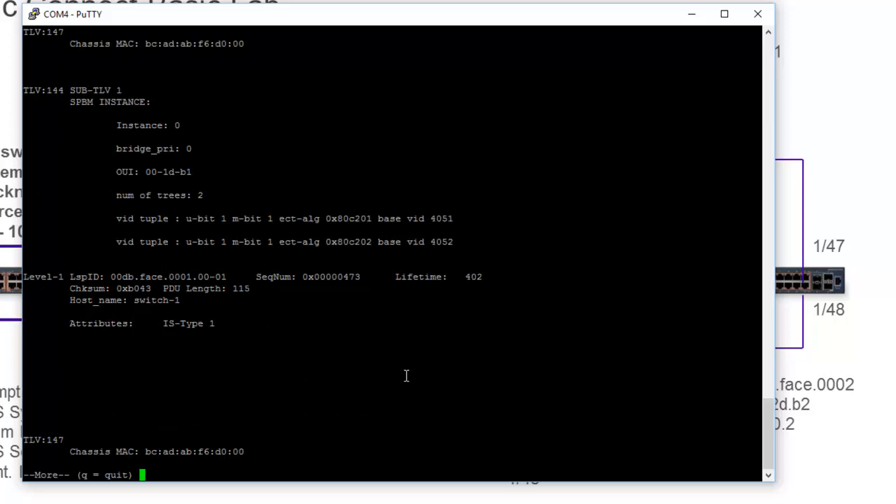
mouse_move(93, 213)
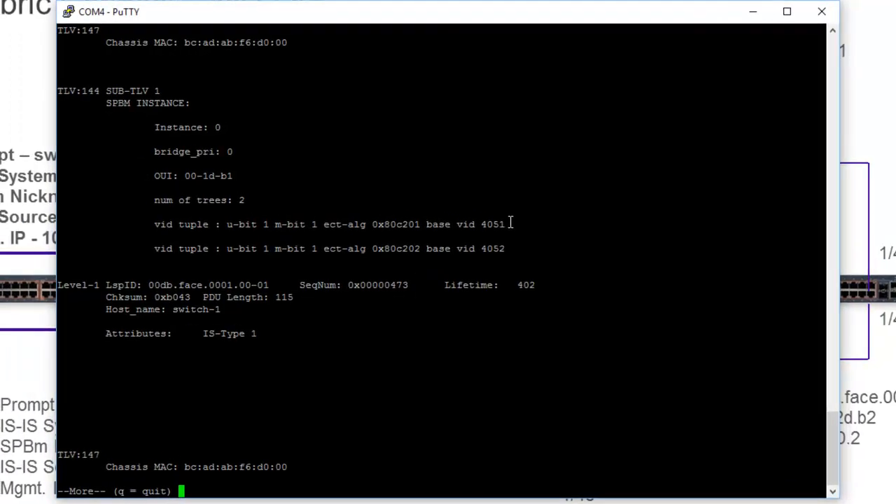
double_click(493, 224)
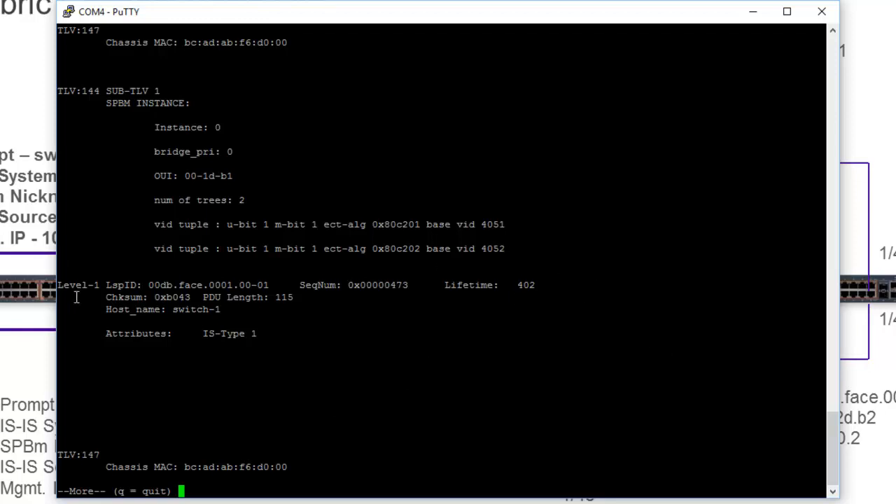
mouse_move(97, 283)
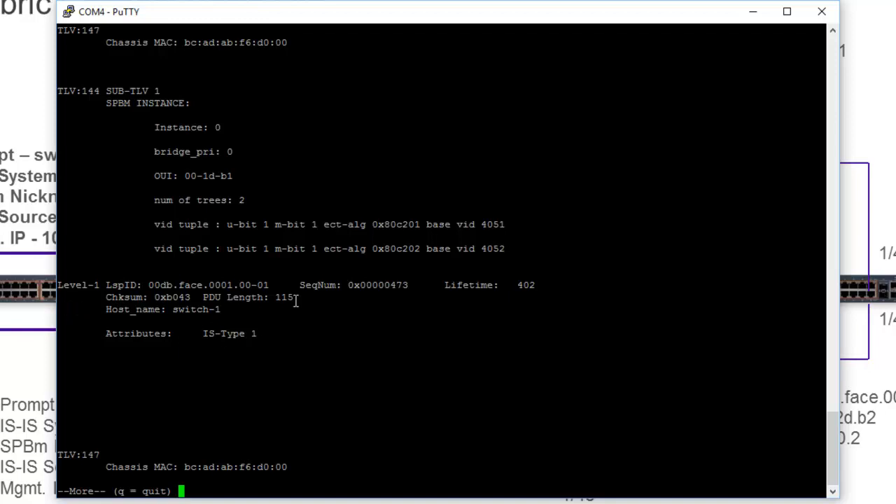
double_click(255, 285)
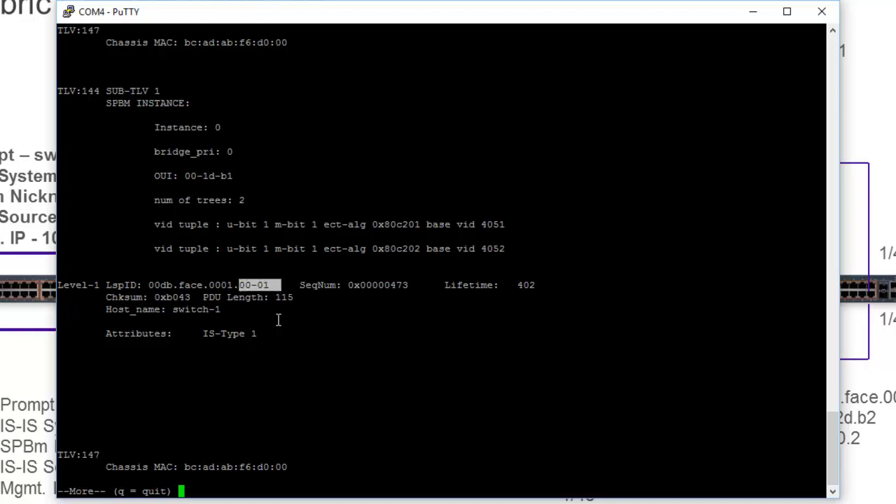
mouse_move(401, 347)
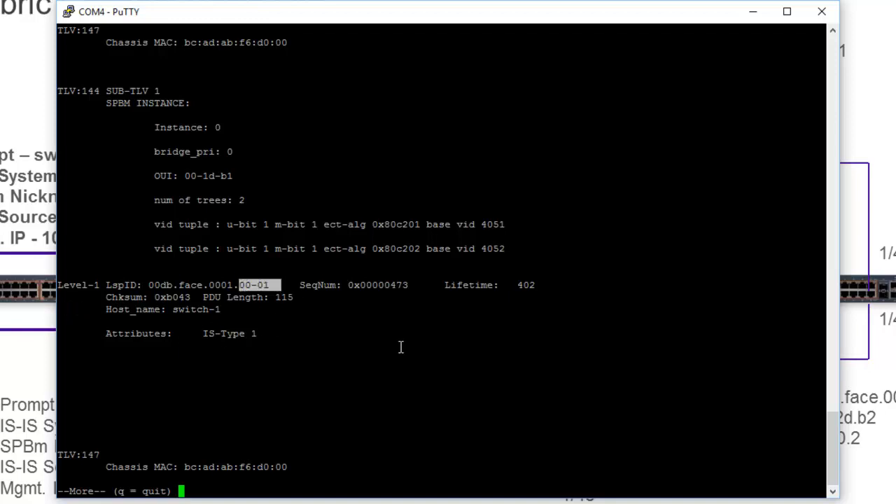
mouse_move(535, 451)
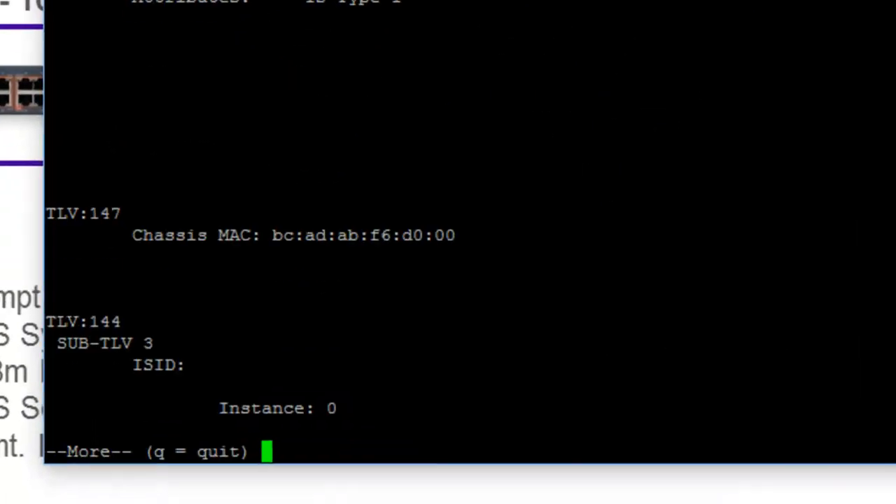
key("space")
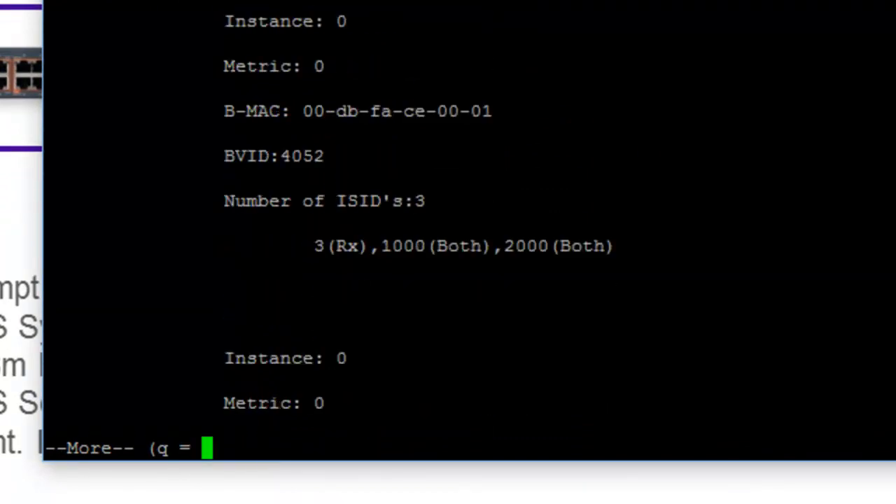
key("space")
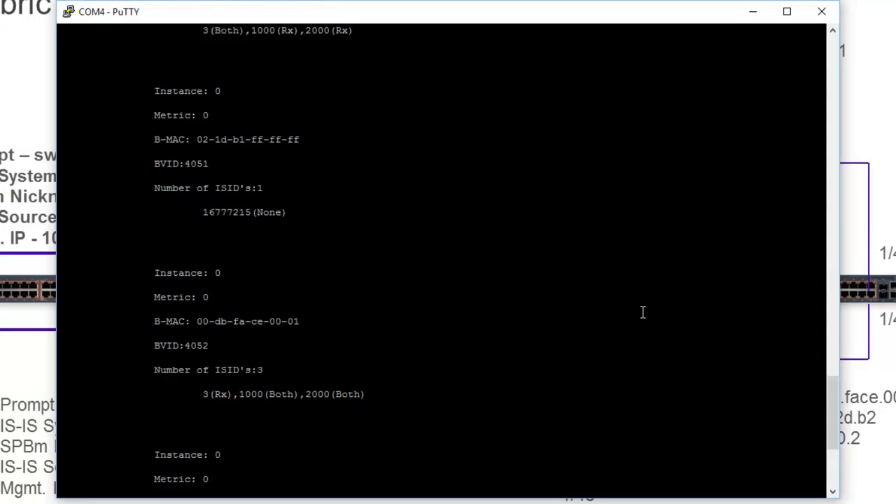
scroll("up", 3)
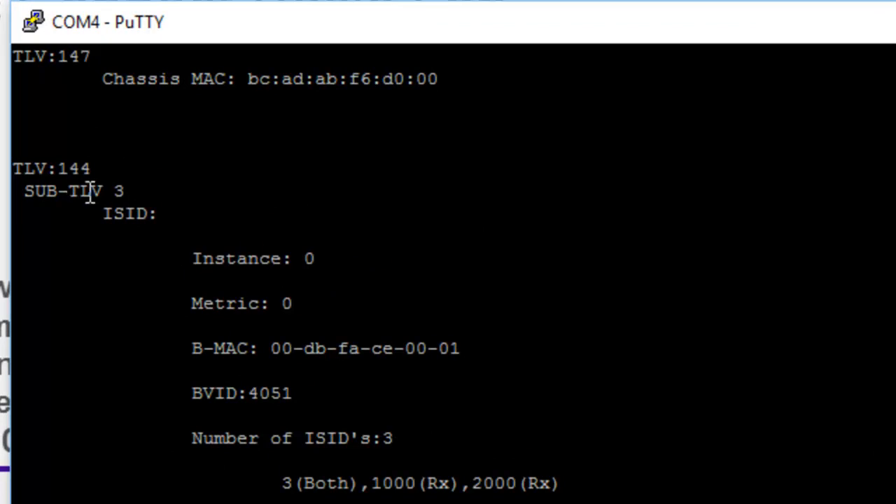
mouse_move(369, 305)
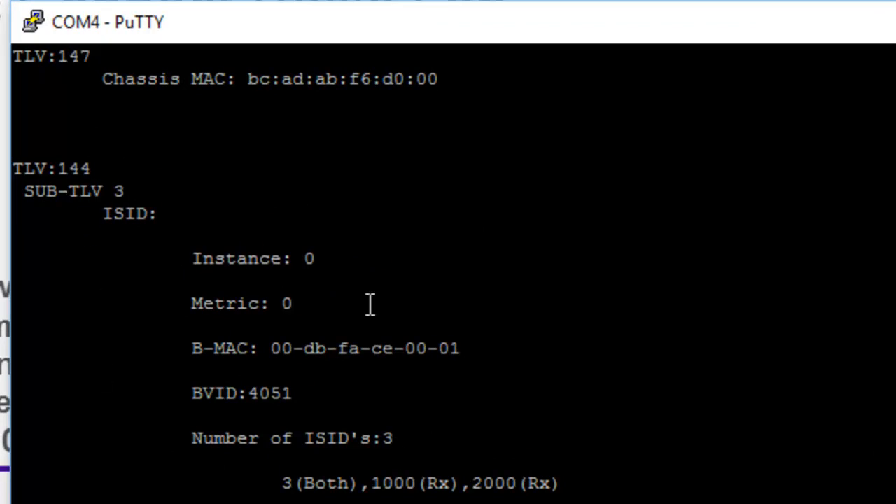
mouse_move(581, 490)
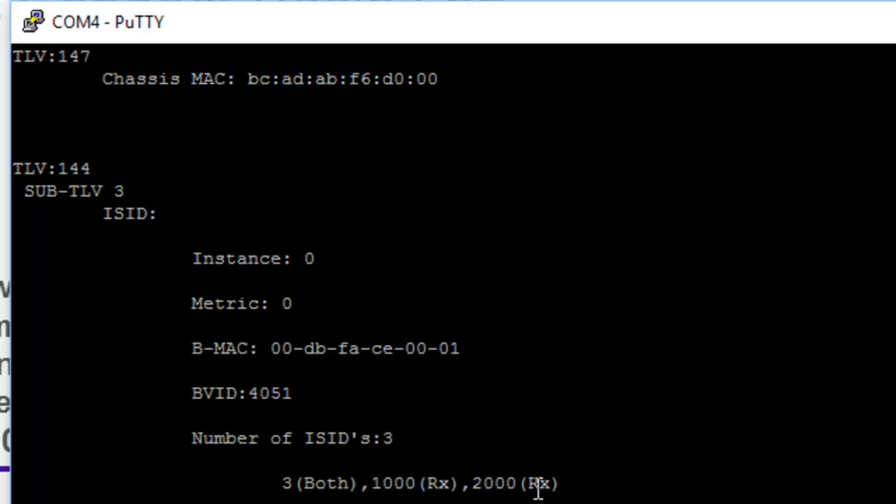
mouse_move(454, 476)
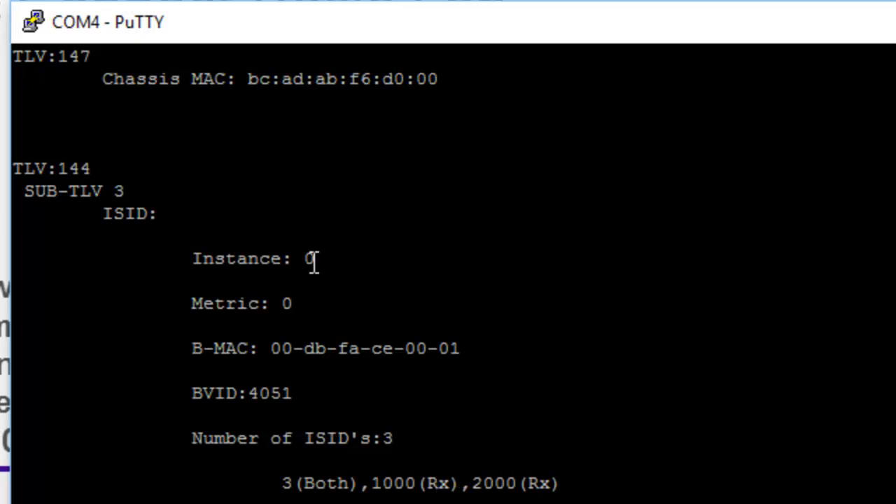
mouse_move(428, 490)
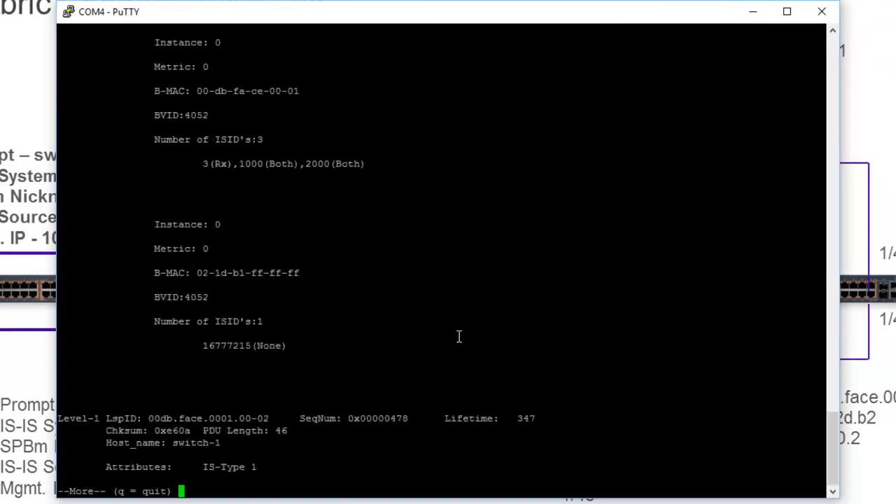
Page on to switch-1's 00-02 and 00-03 fragments with their TLV 135 IP reachability entries.
key("space")
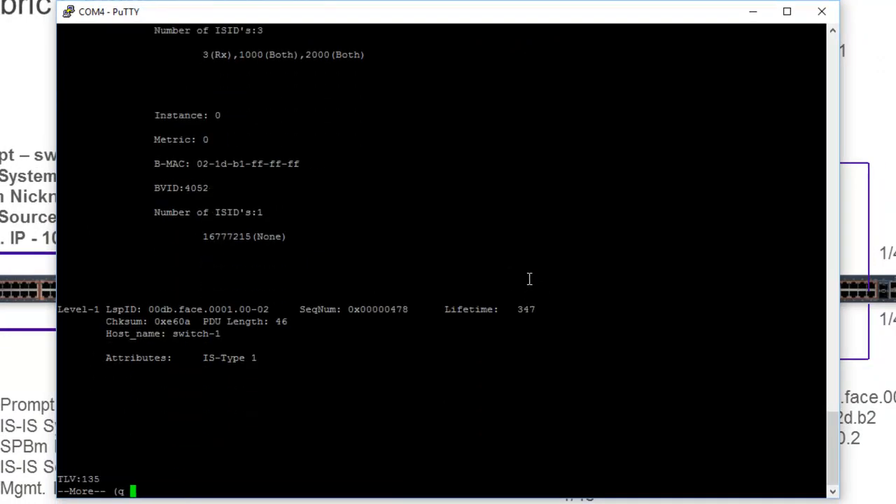
key("space")
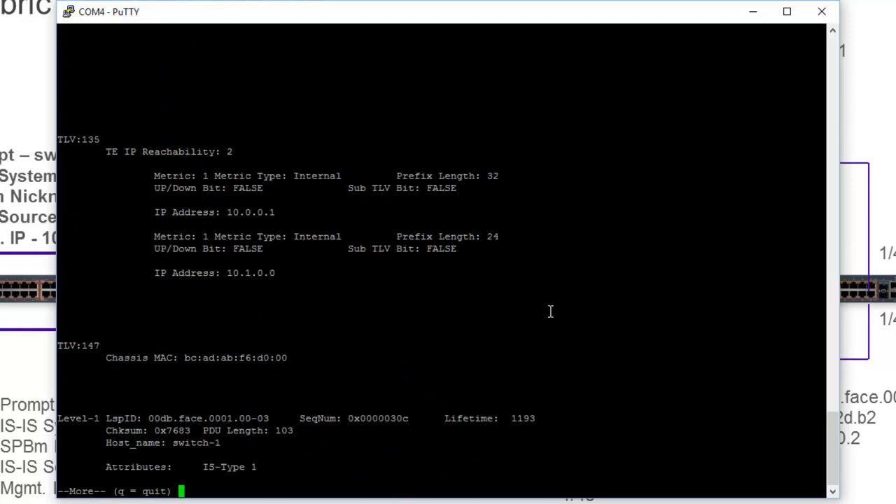
key("space")
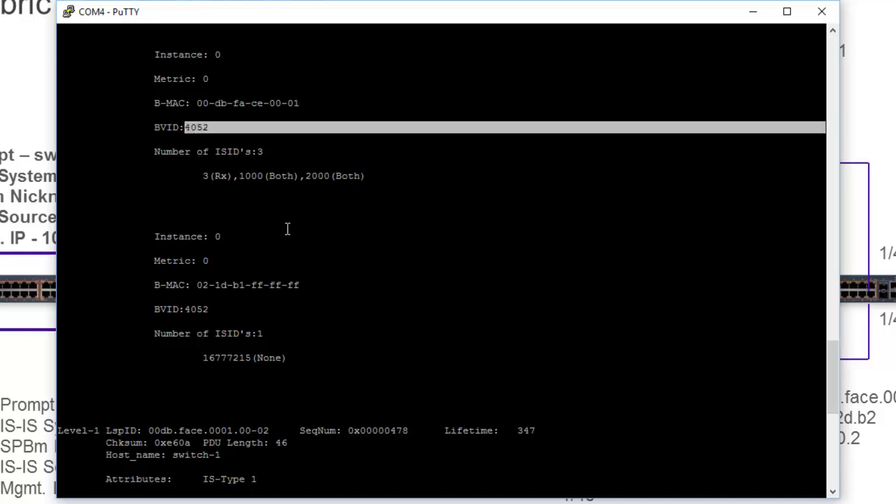
mouse_move(336, 182)
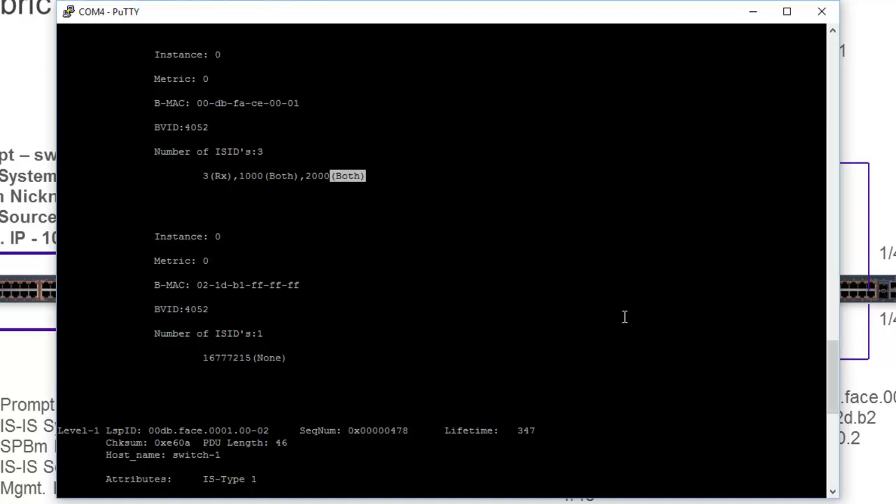
mouse_move(455, 229)
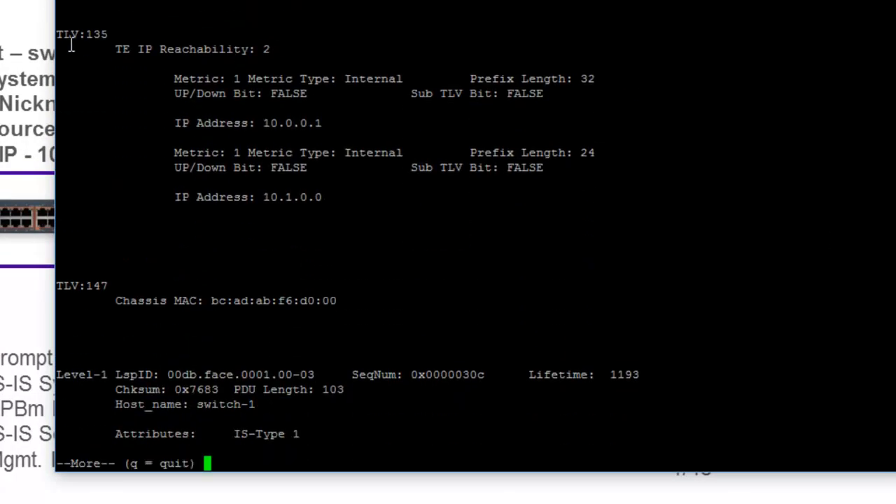
mouse_move(441, 145)
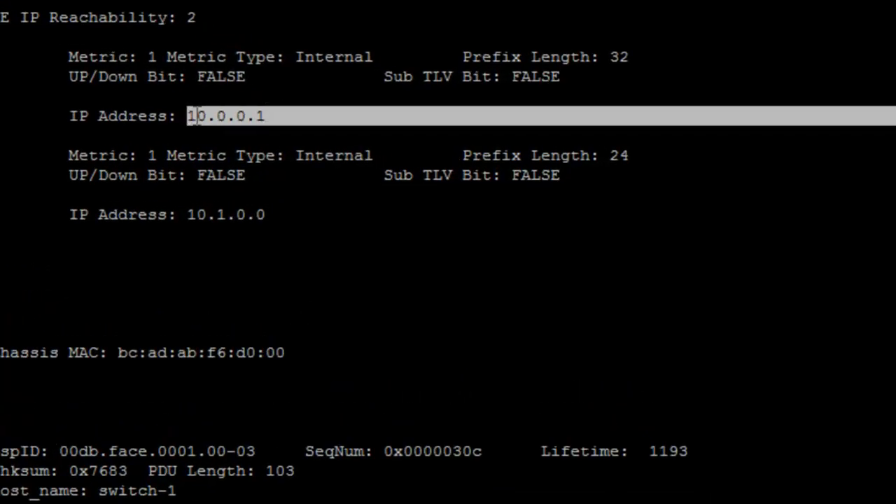
mouse_move(408, 301)
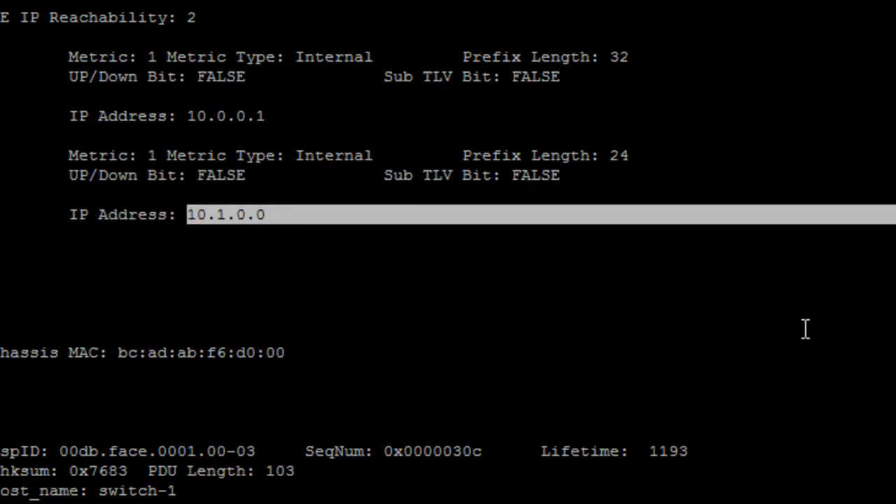
mouse_move(841, 370)
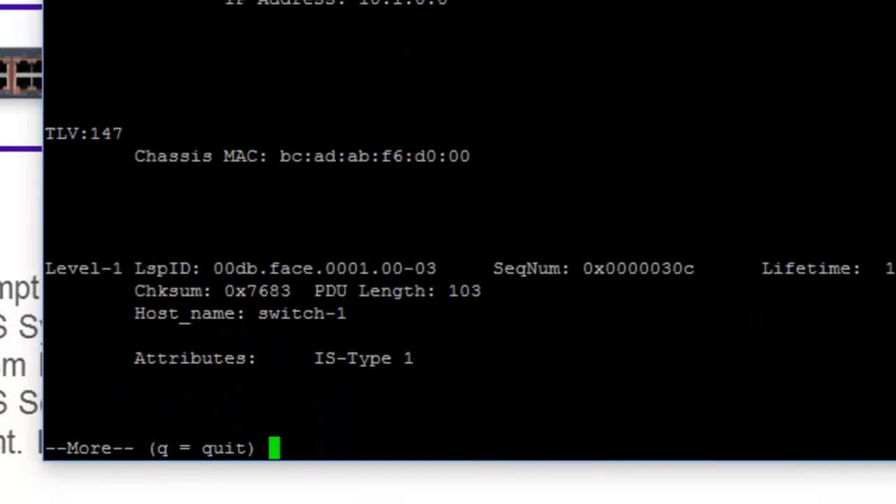
Advance to switch-1's 00-04 fragment listing TLV 184 IPVPN reachability for VRF ISIDs 5000 and 6000.
key("space")
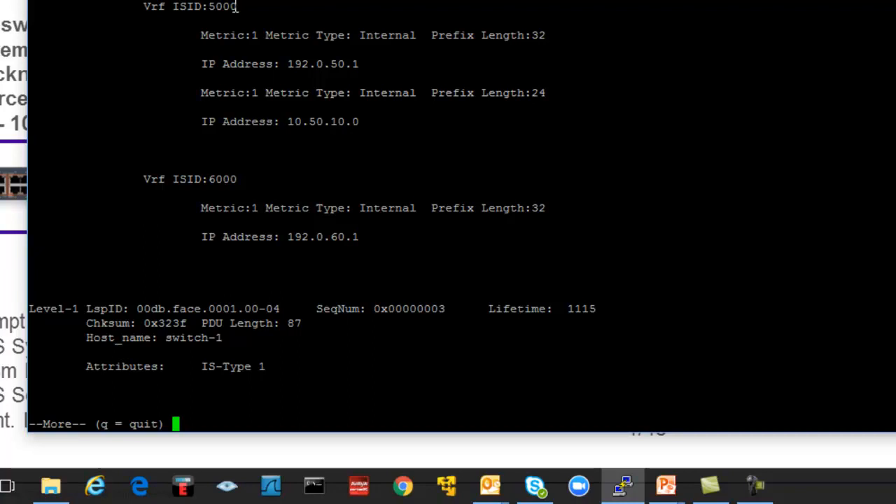
mouse_move(263, 121)
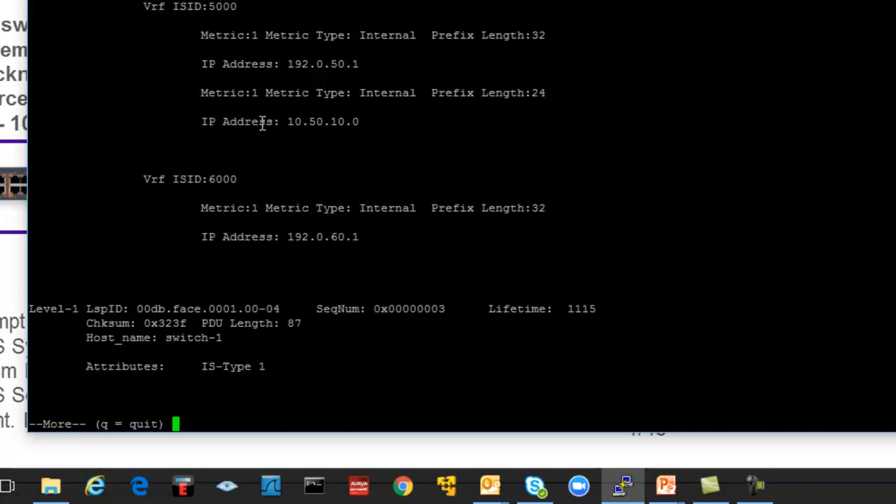
mouse_move(237, 182)
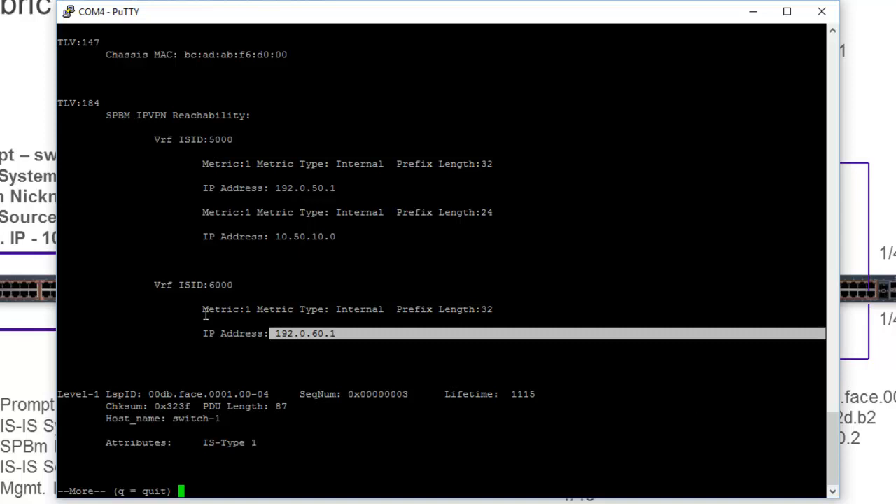
mouse_move(504, 385)
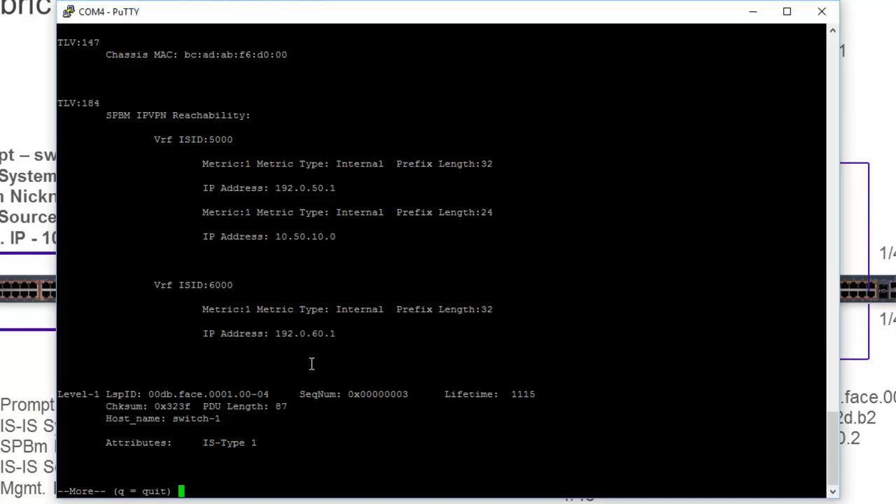
mouse_move(401, 294)
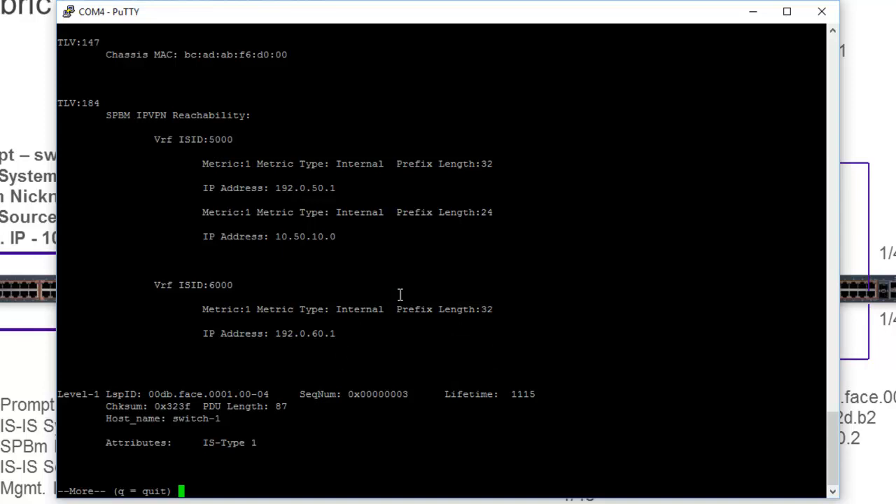
mouse_move(314, 370)
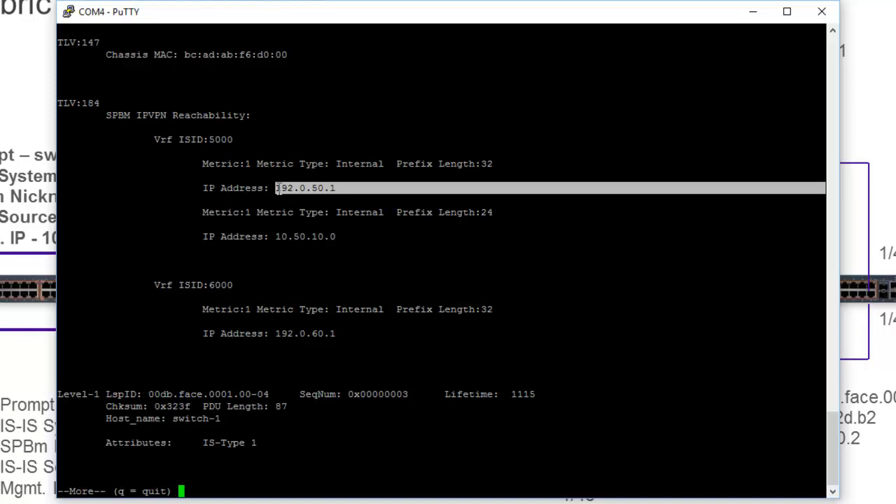
mouse_move(521, 278)
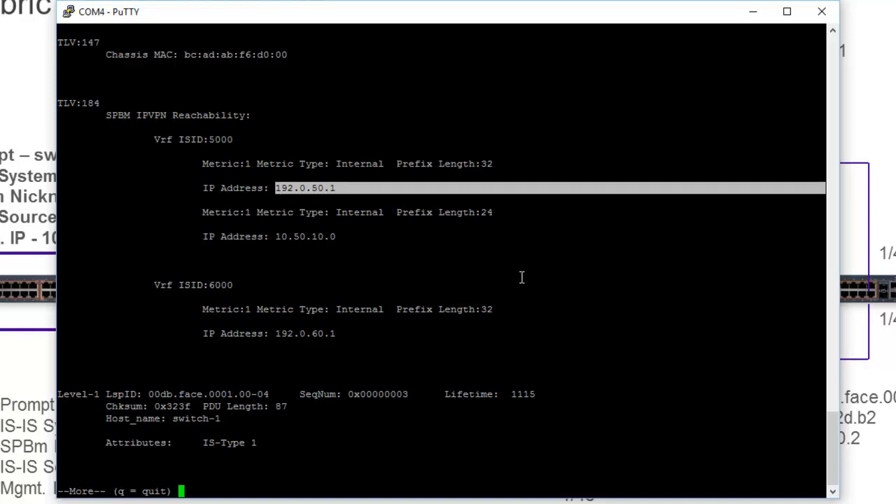
mouse_move(529, 281)
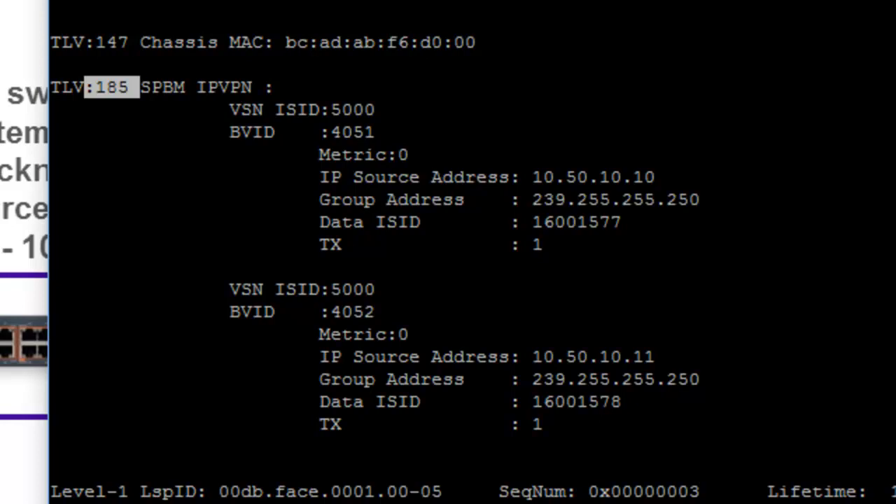
mouse_move(544, 254)
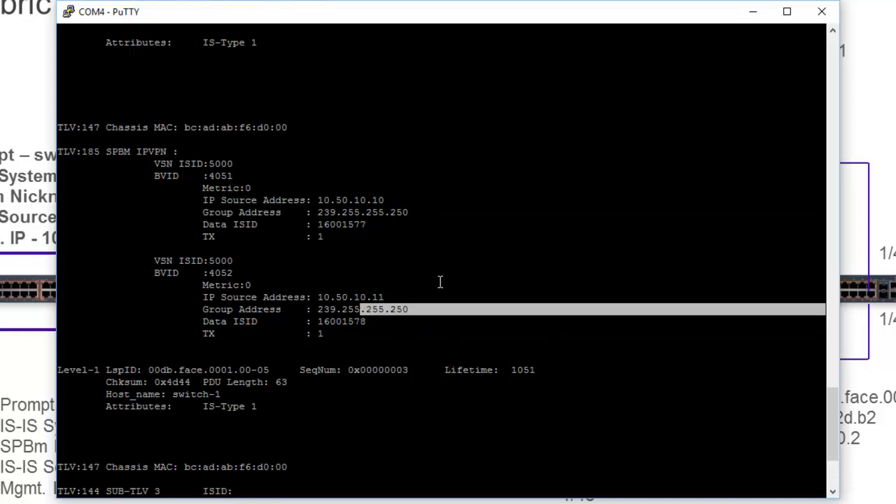
mouse_move(620, 199)
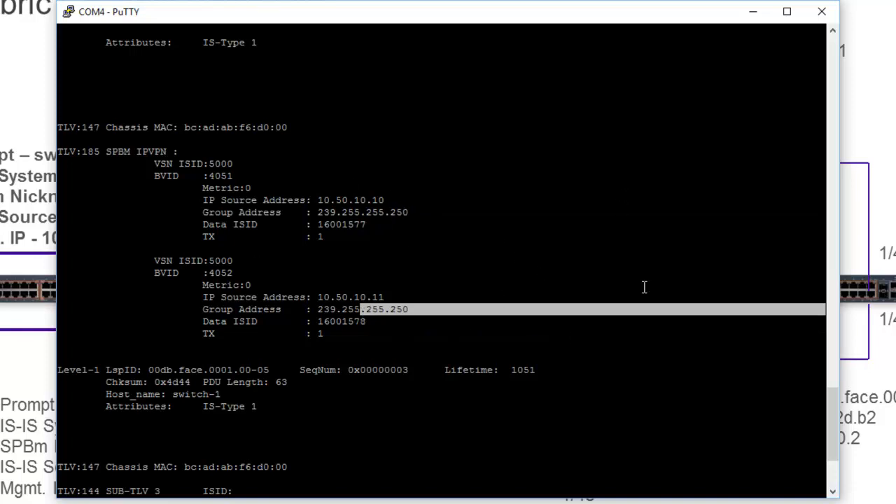
mouse_move(591, 295)
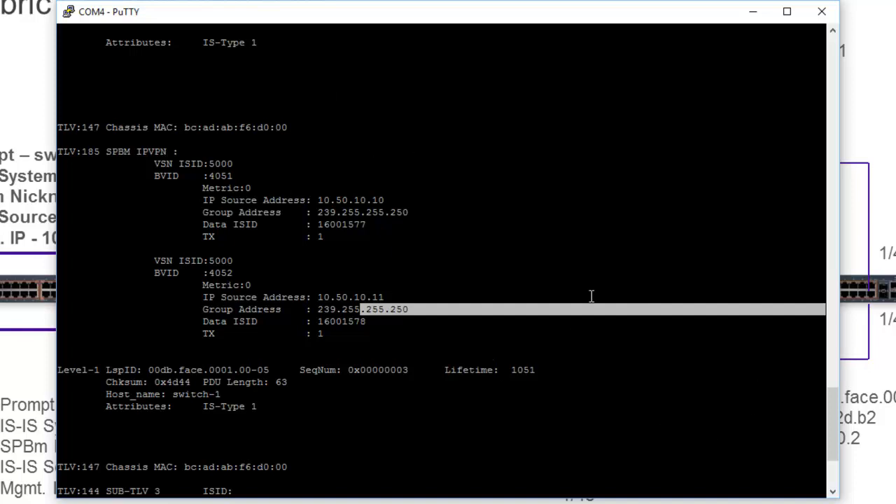
mouse_move(519, 440)
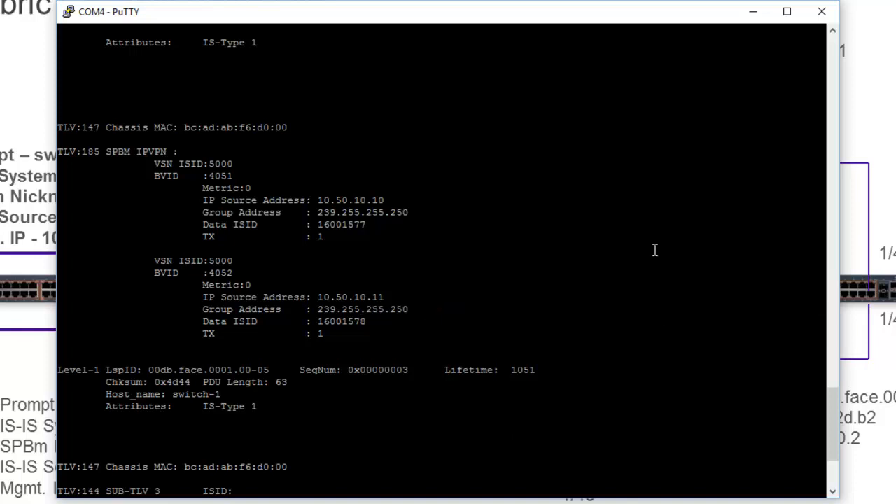
mouse_move(500, 280)
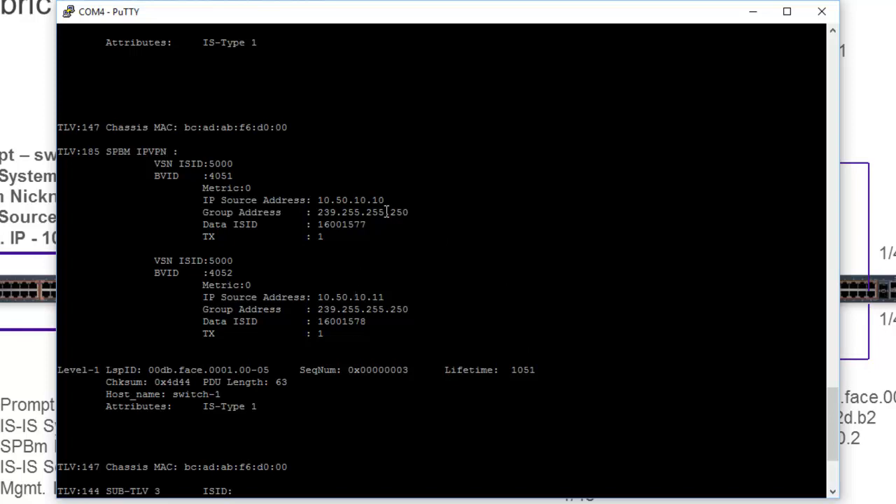
mouse_move(280, 220)
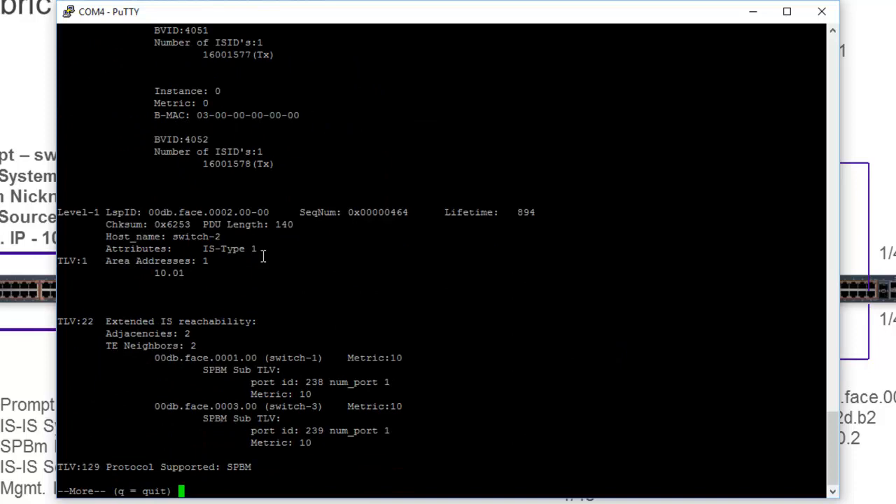
Page through the remaining LSDB records to switch-4's final fragment and the switch-4:1# prompt.
key("space")
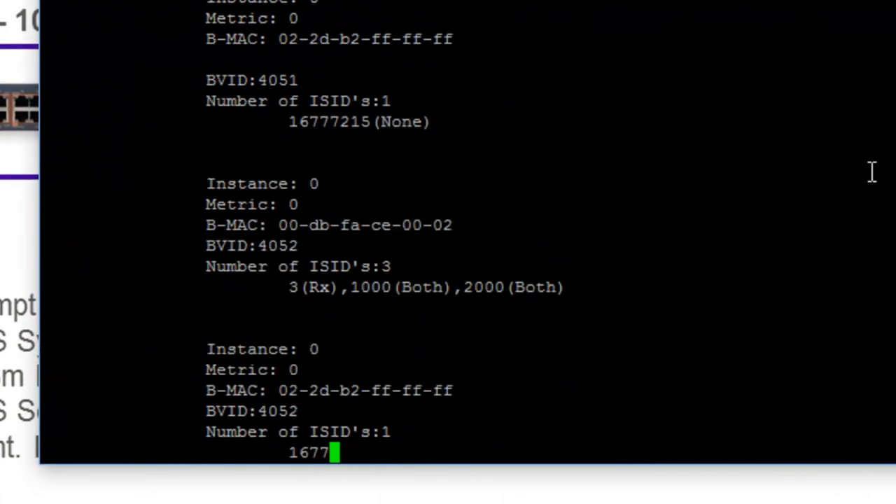
key("space")
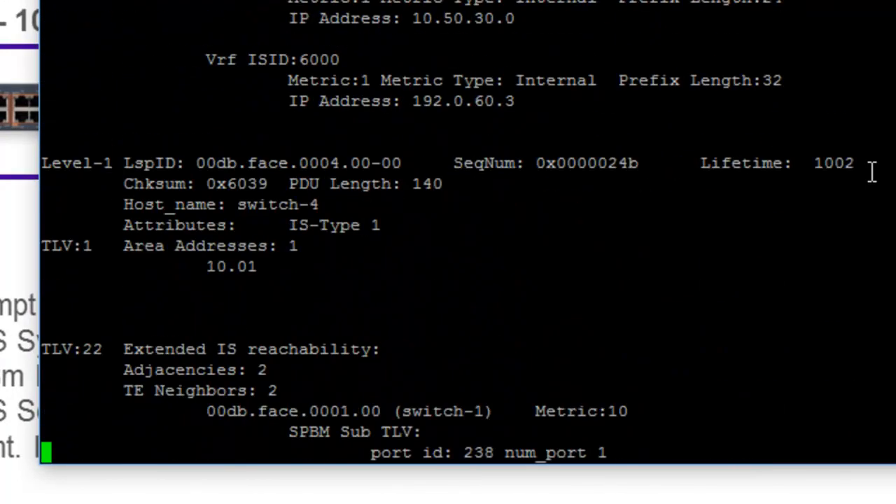
key("space")
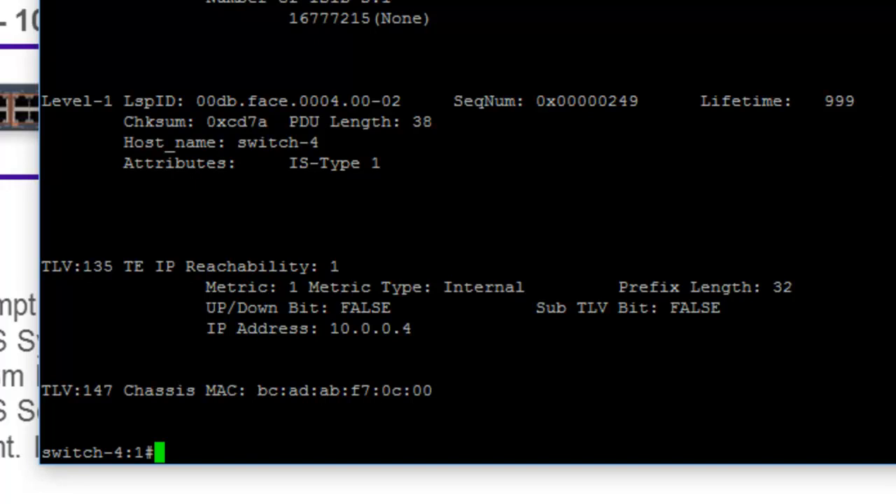
Run the LSDB query filtered to TLV 135 and scroll through the IP reachability prefixes down to switch-4's 10.0.0.4 route.
type("sho isis l")
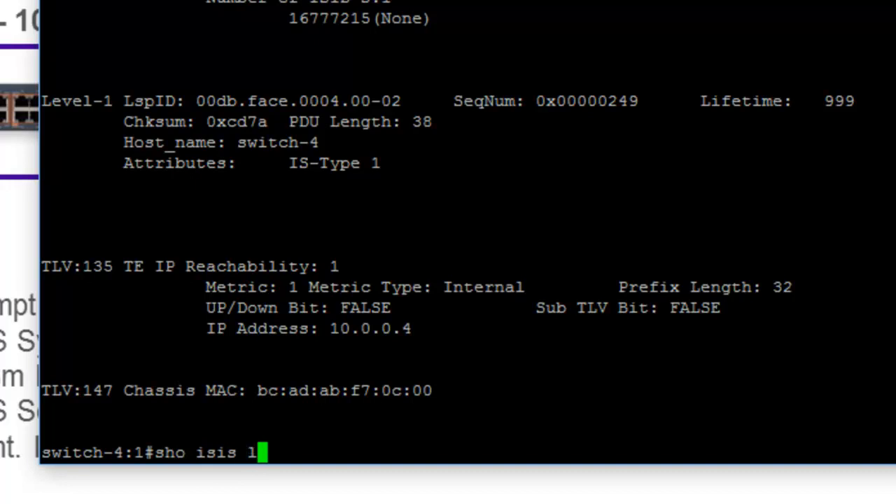
type("asdb")
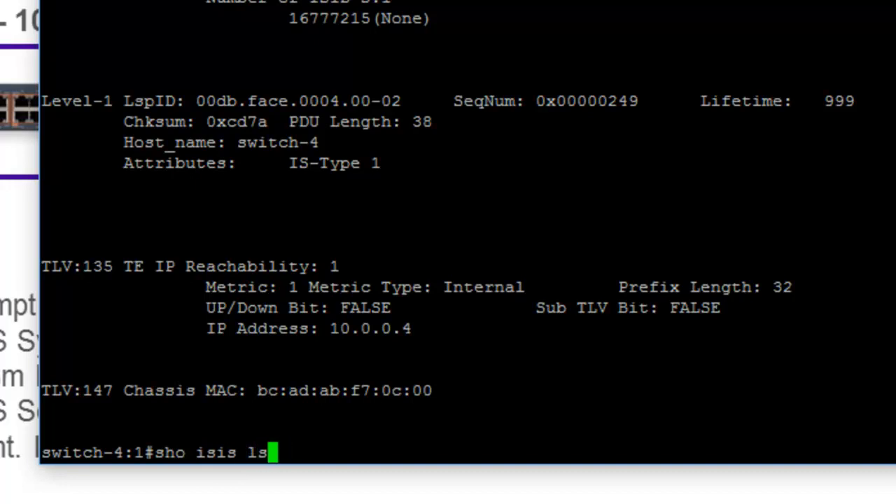
type("db")
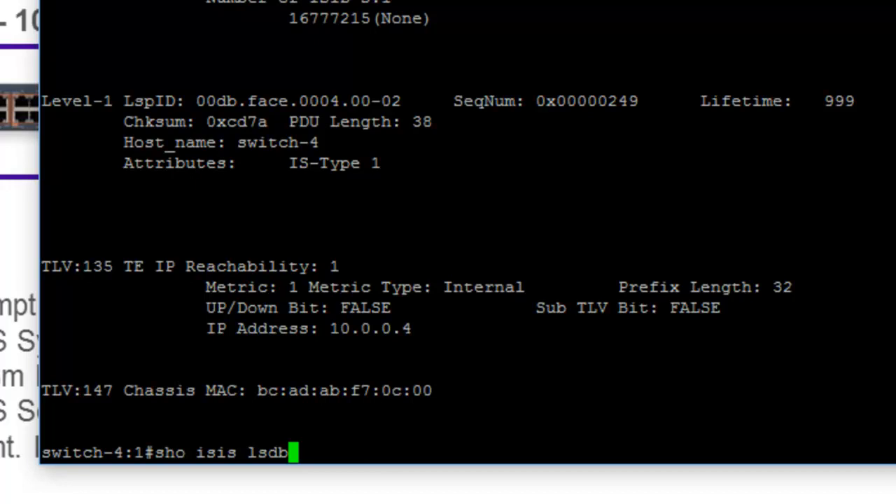
type("tlv 135")
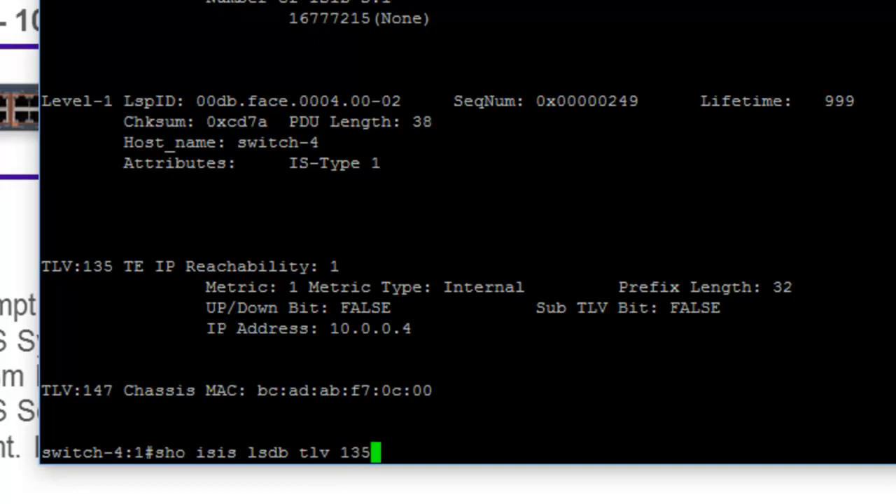
type("det")
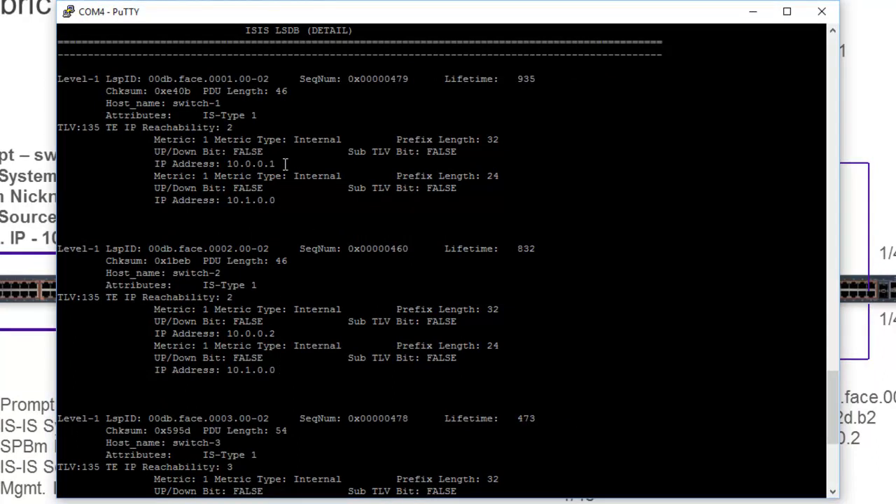
mouse_move(280, 334)
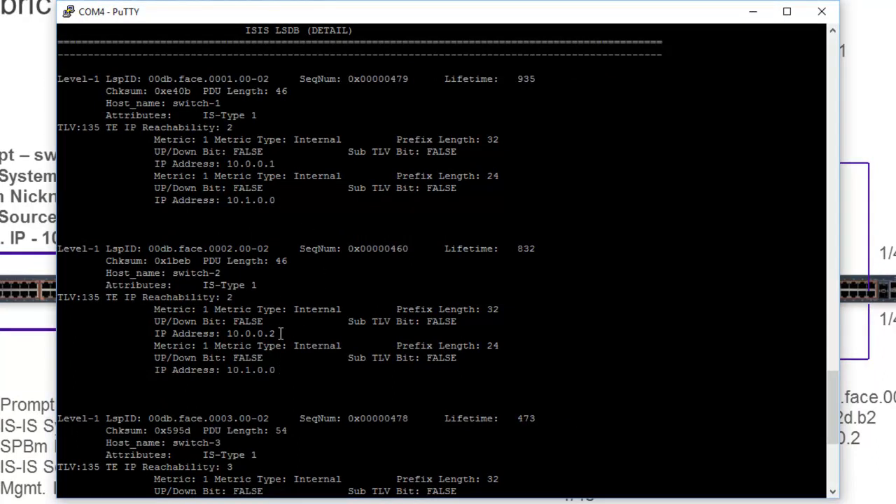
mouse_move(751, 250)
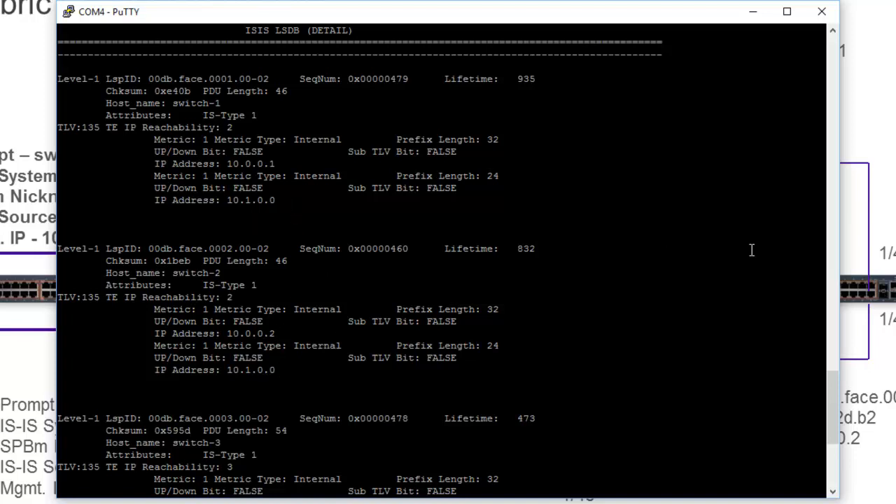
scroll("down", 3)
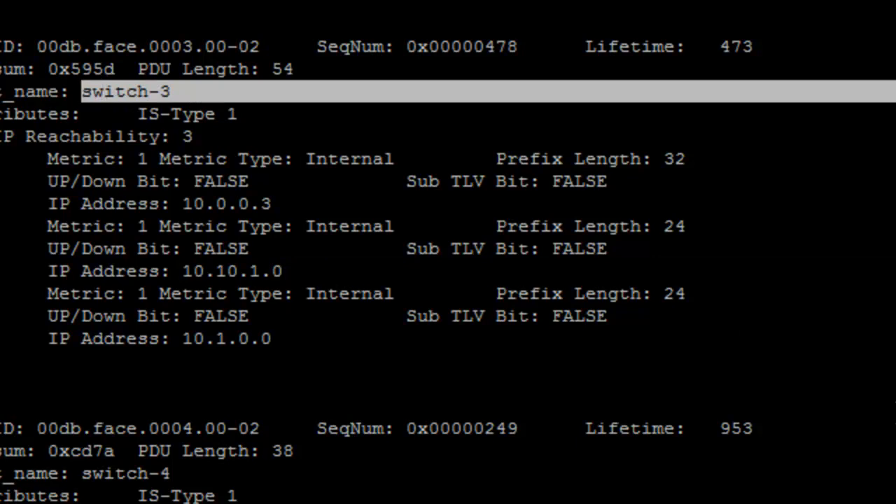
scroll("down", 3)
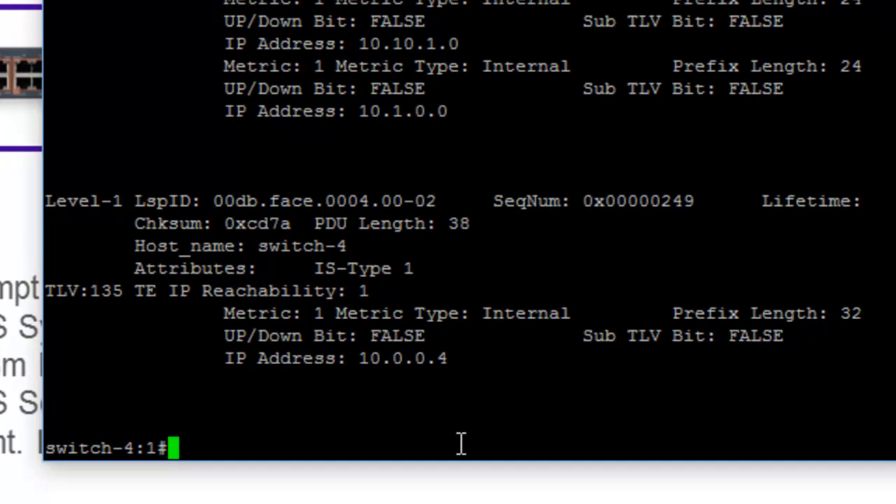
Run 'show isis lsdb tlv 144 detail' and page through the SPBM ISID entries for every switch to the prompt.
type("sho")
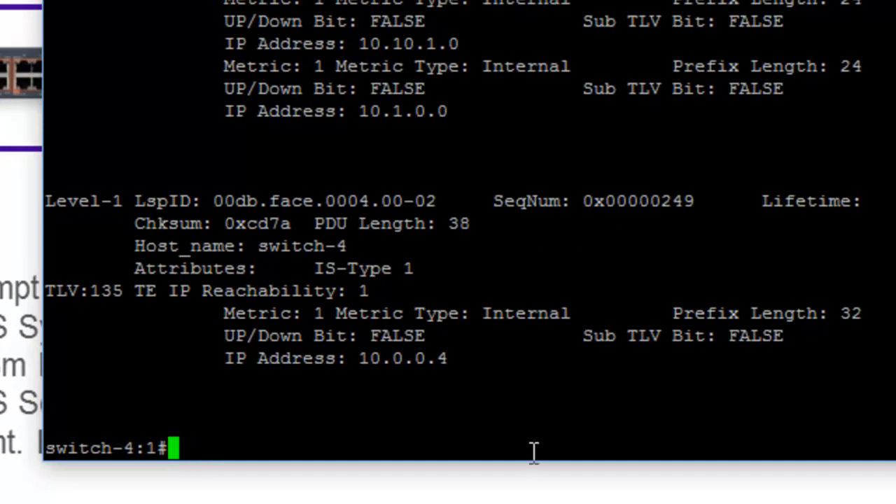
type("sho isis lsdb tlv 135")
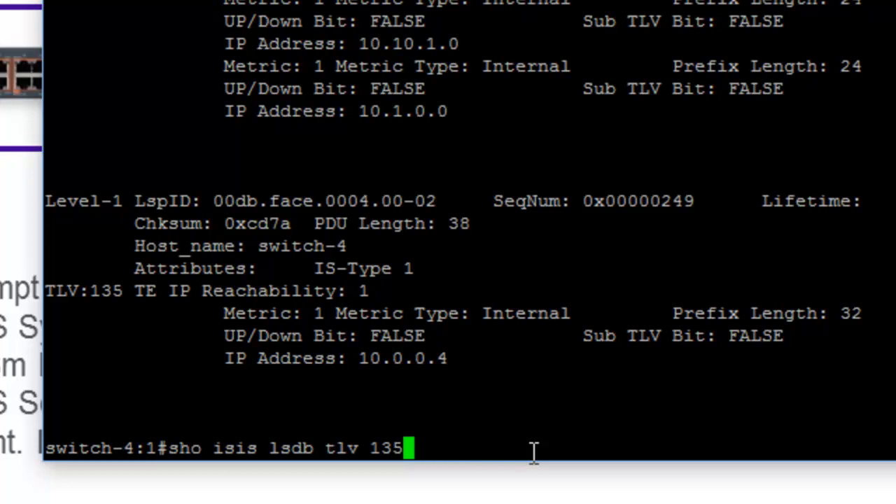
type("44")
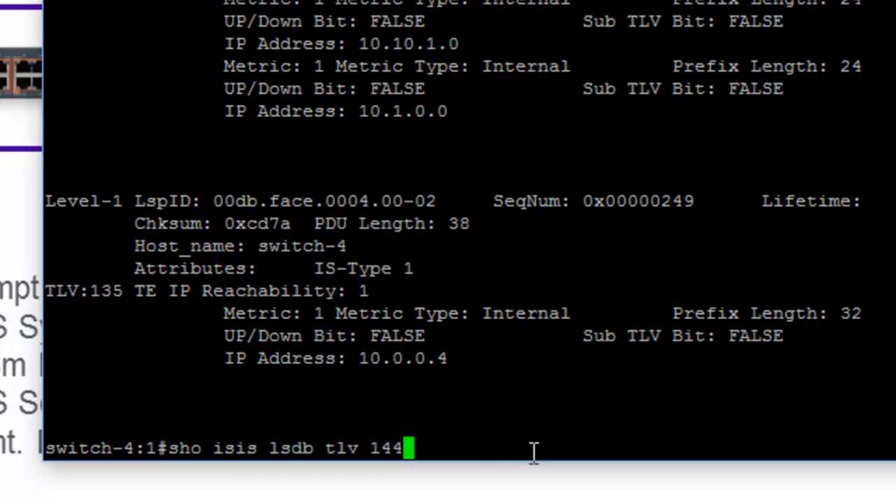
type("det")
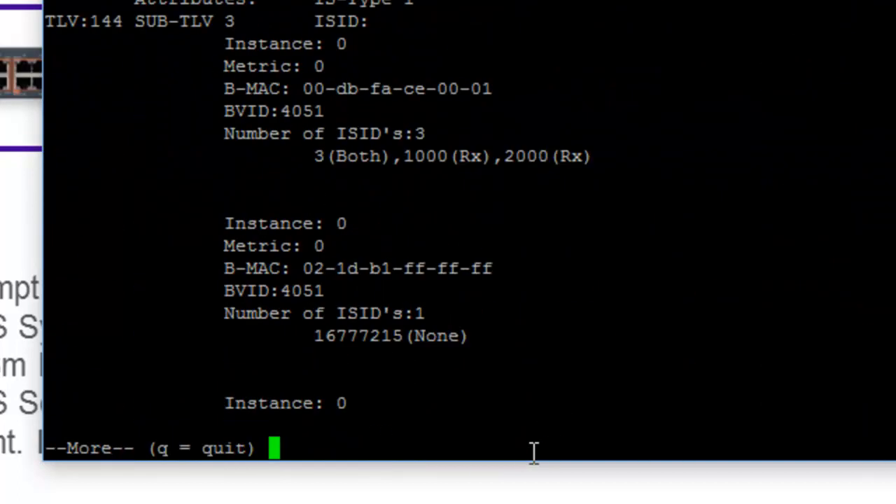
mouse_move(511, 350)
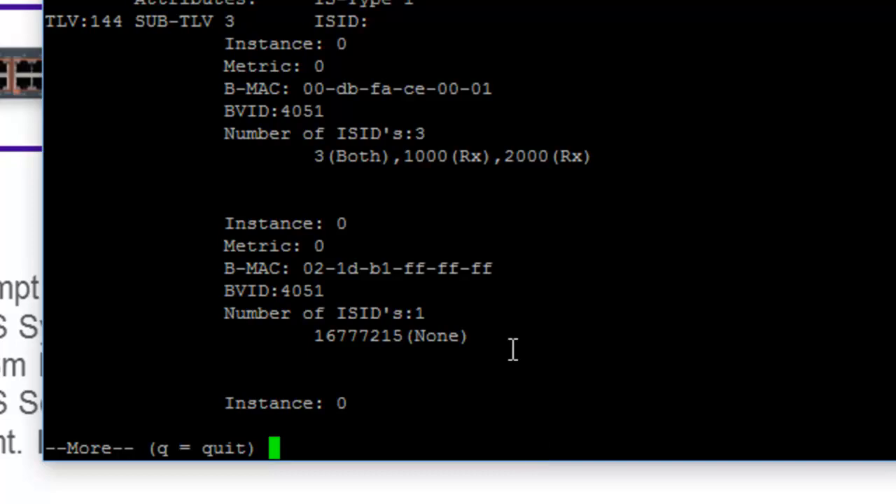
key("space")
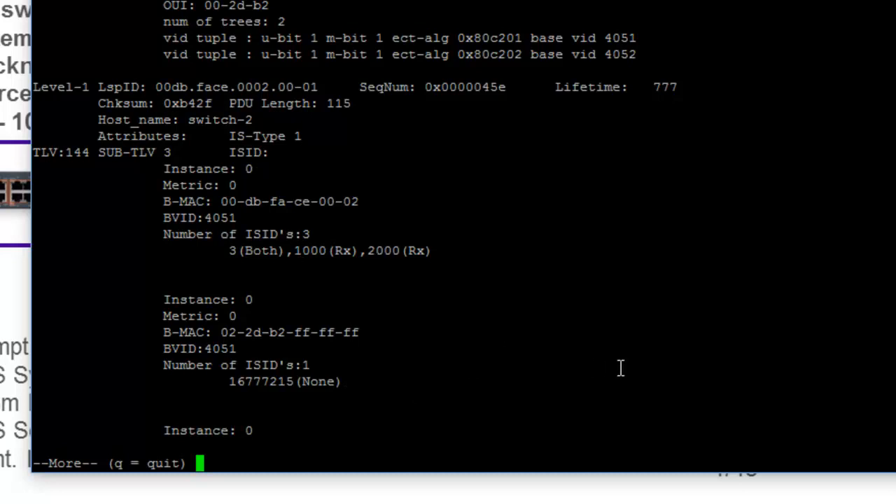
mouse_move(286, 364)
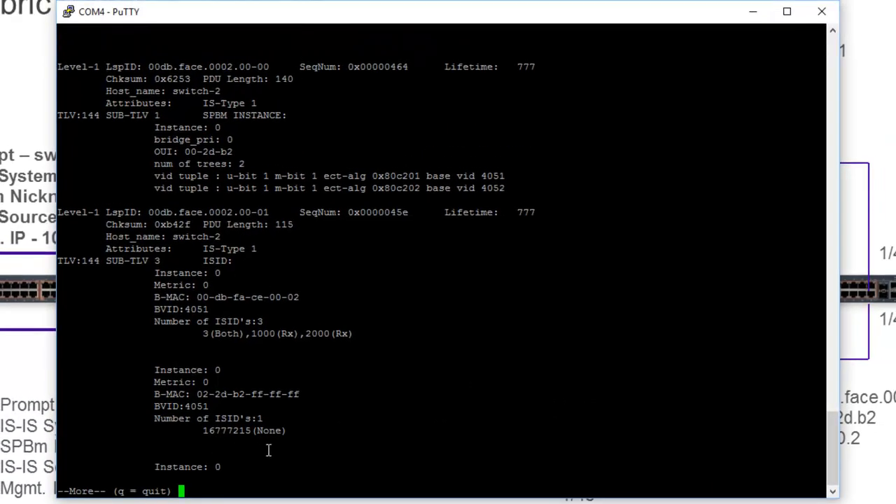
mouse_move(560, 370)
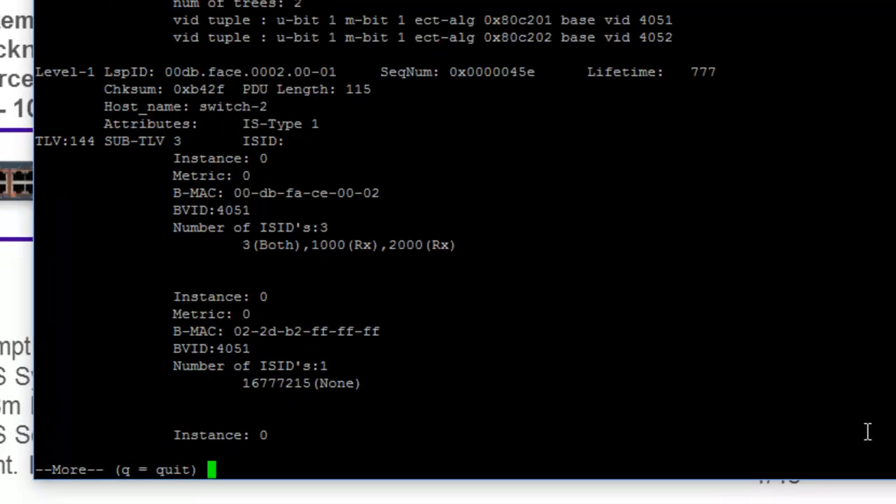
key("space")
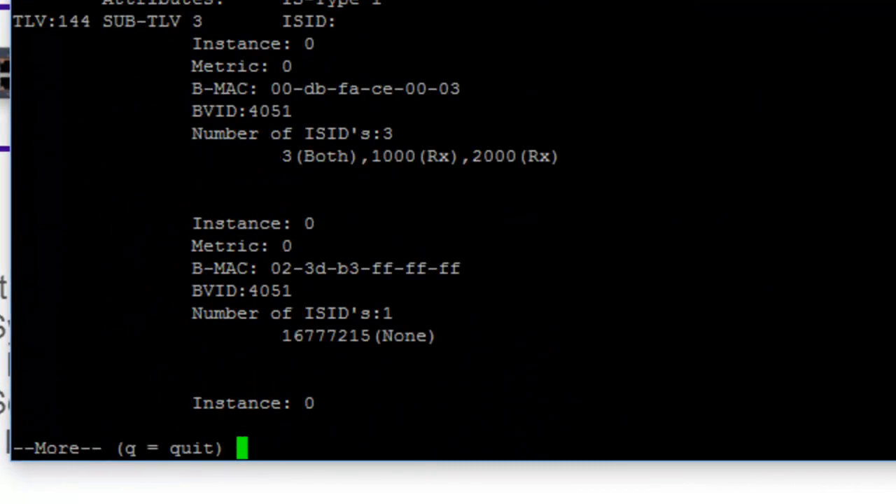
key("space")
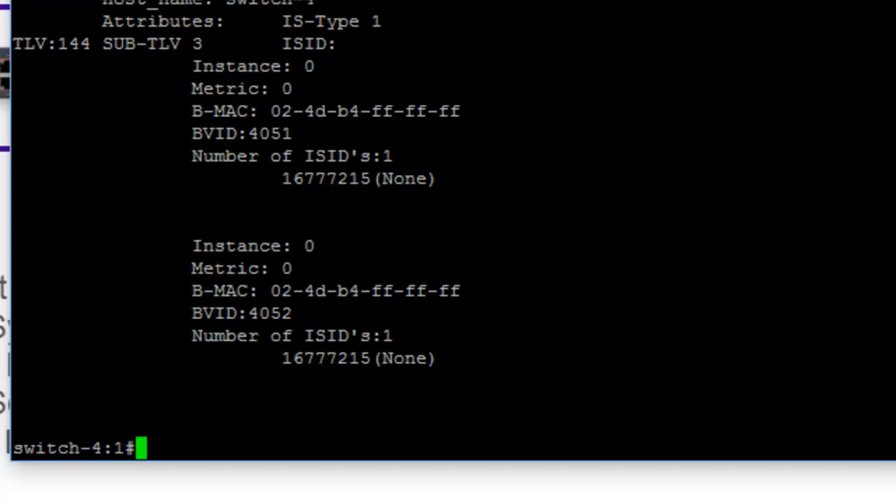
Run 'sho isis lsdb tlv 184 det' and review SPBM IPVPN reachability for Vrf ISIDs 5000 and 6000.
type("sho isis lsdb tlv 144 de")
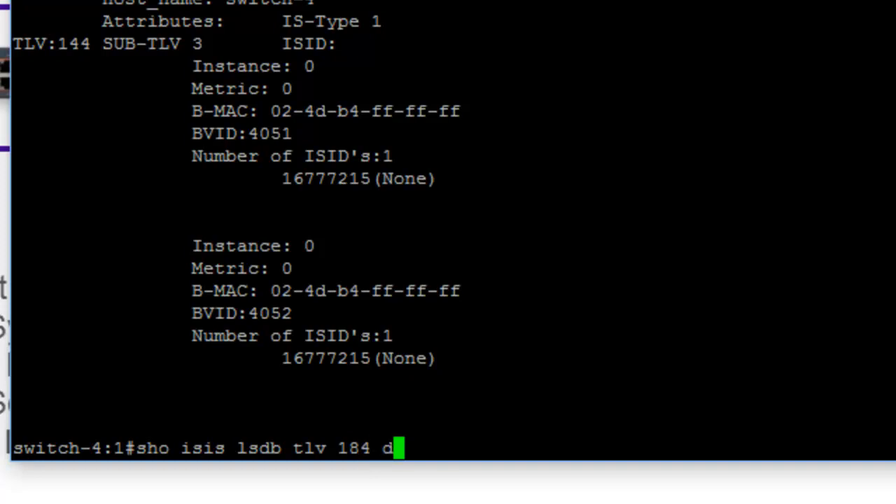
type("et")
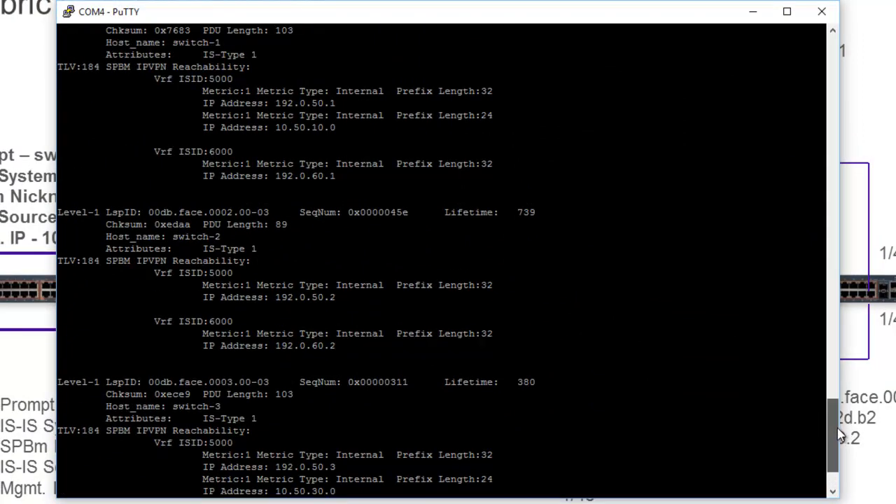
scroll("down", 3)
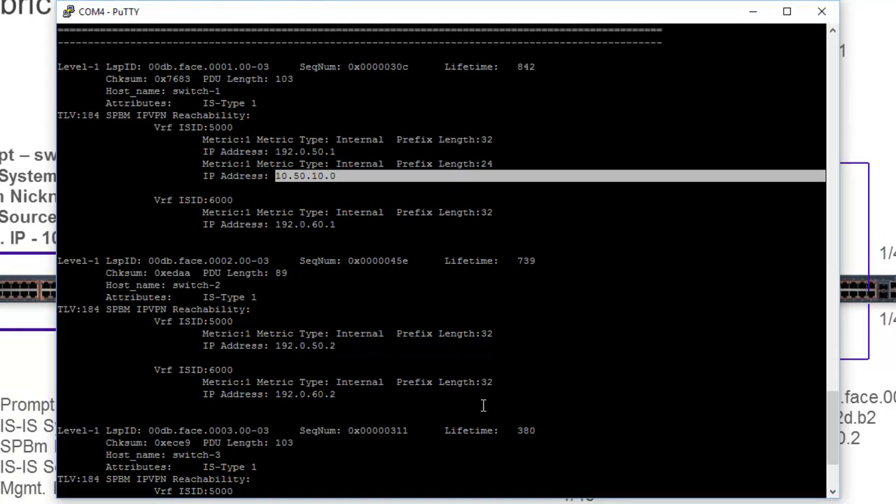
scroll("down", 3)
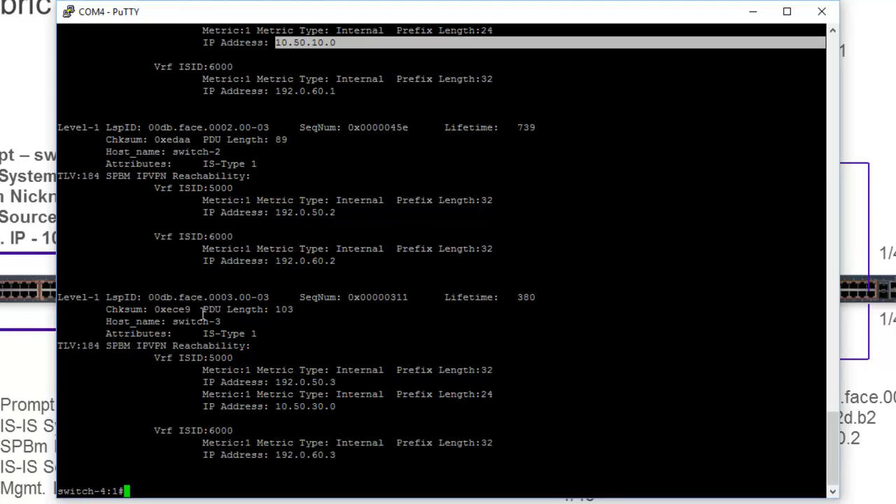
mouse_move(255, 423)
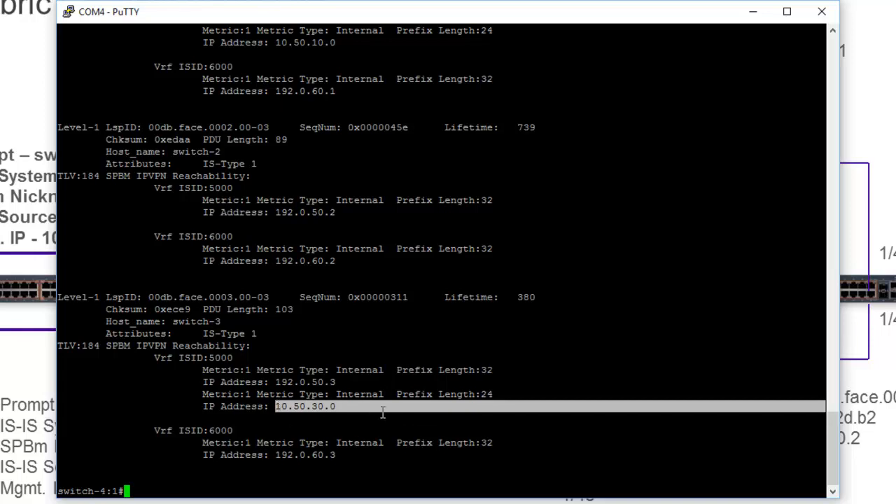
mouse_move(265, 258)
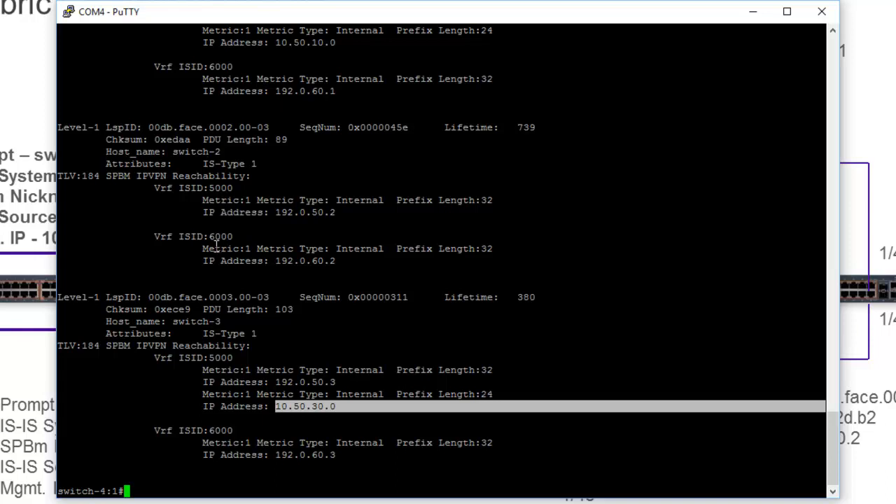
mouse_move(349, 212)
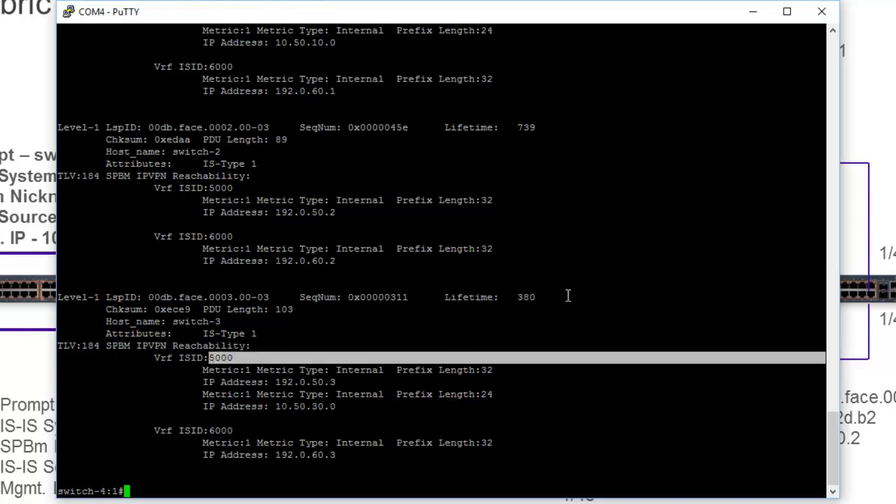
mouse_move(712, 435)
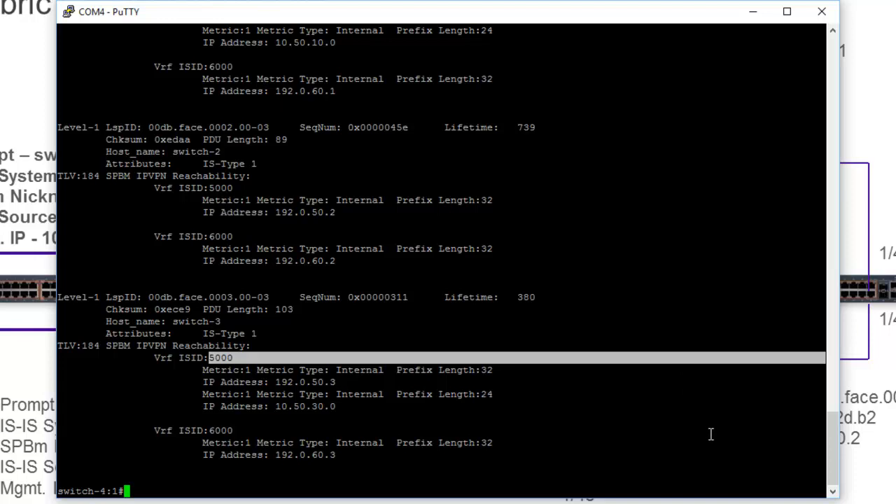
mouse_move(594, 277)
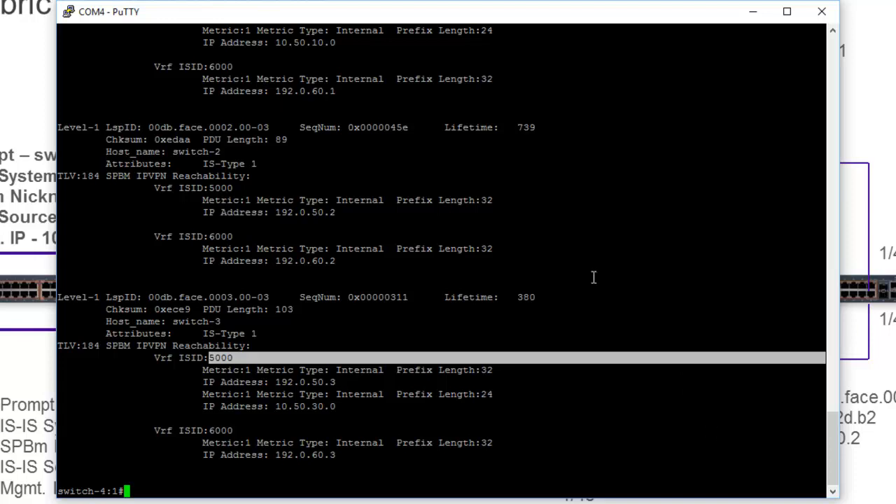
mouse_move(693, 252)
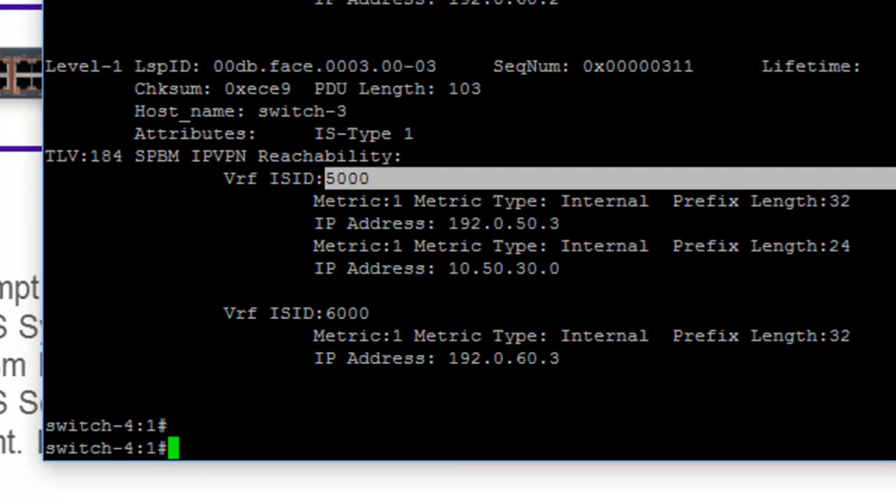
Enter 'sho isis lsdb tlv 184 det' at switch-4:1# and trim it back to 'sho isis lsdb tlv 184 d'.
type("sho isis lsdb tlv 184 det")
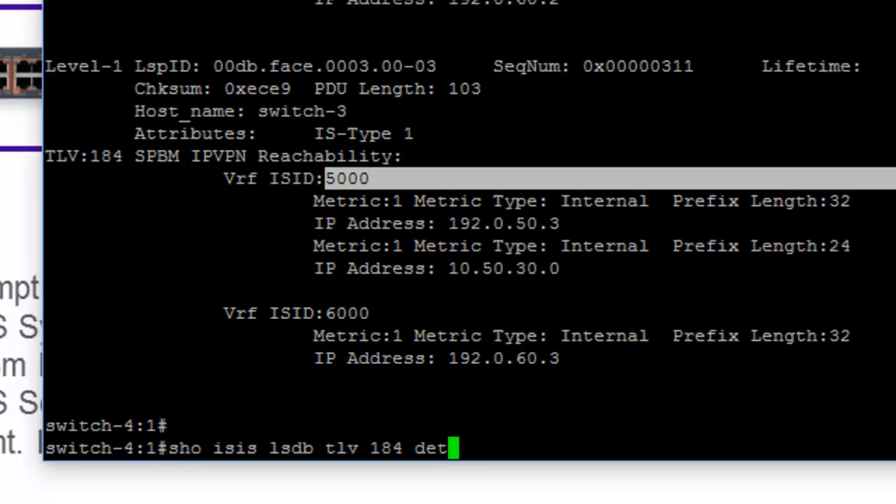
key("BackSpace")
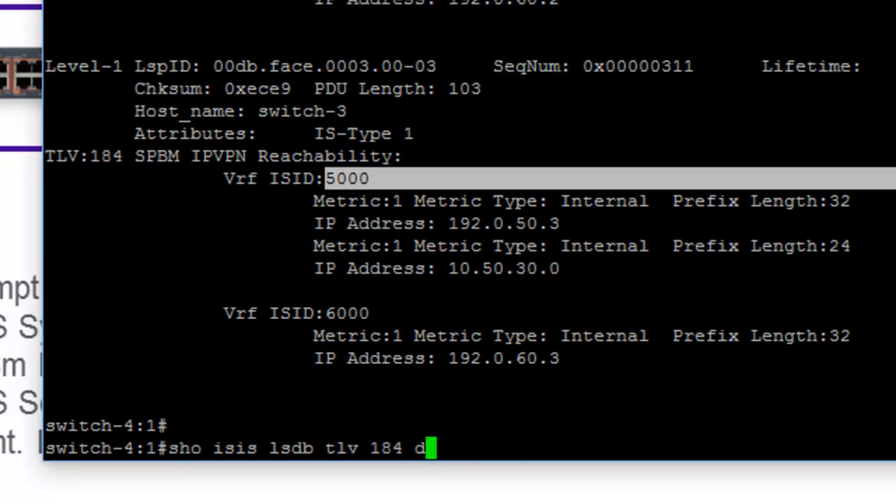